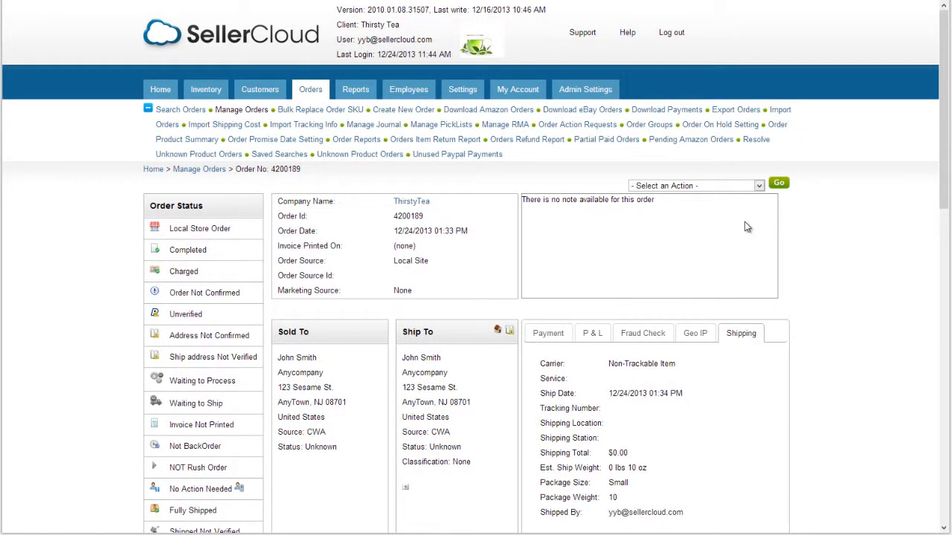
Step: Start a return for order 4200189 with the Carhartt hat at quantity 1, reason Defective
click(694, 185)
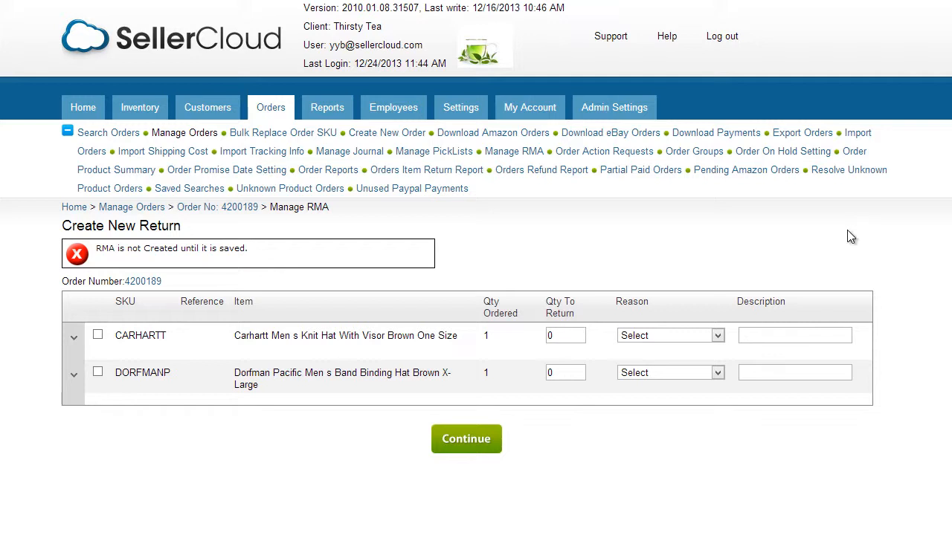
click(565, 336)
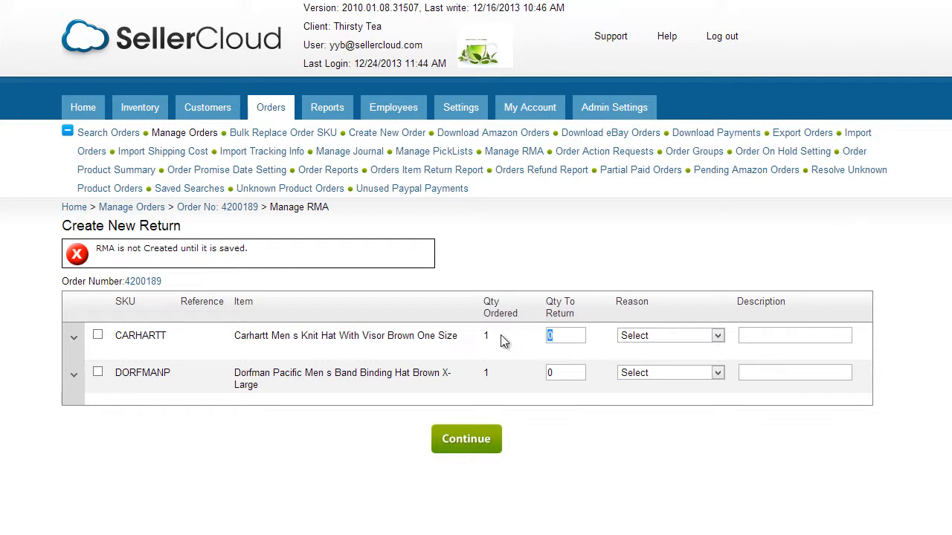
text(1)
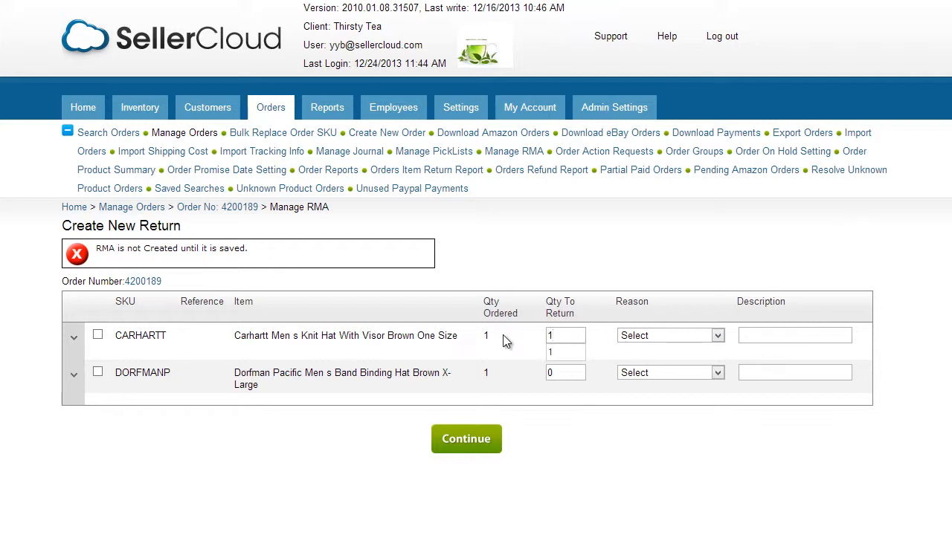
click(669, 336)
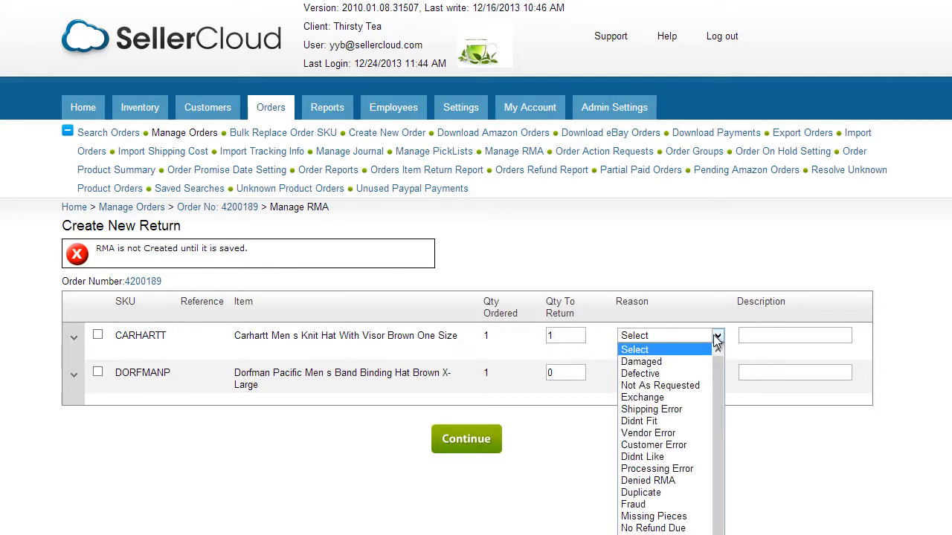
click(640, 373)
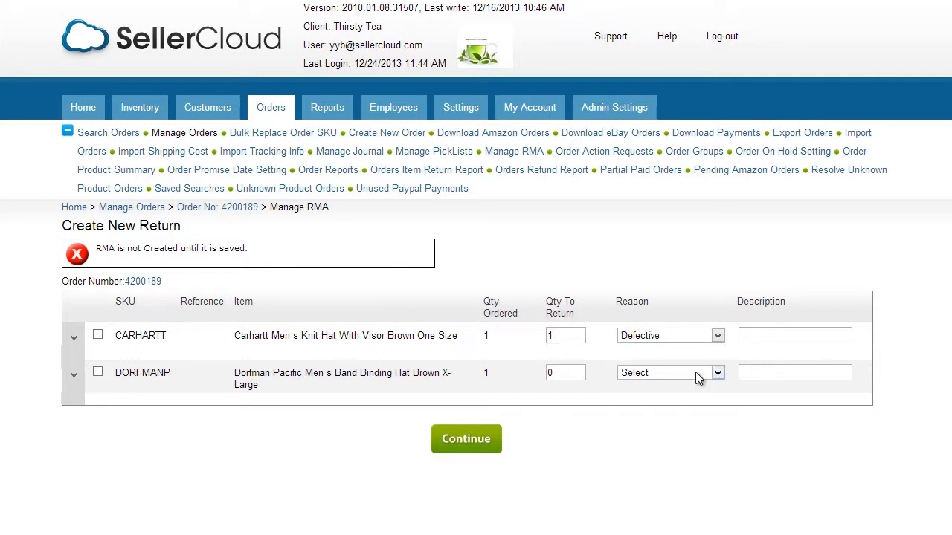
Step: Describe the defect as 'tear' and include the CARHARTT row in the return
text(t)
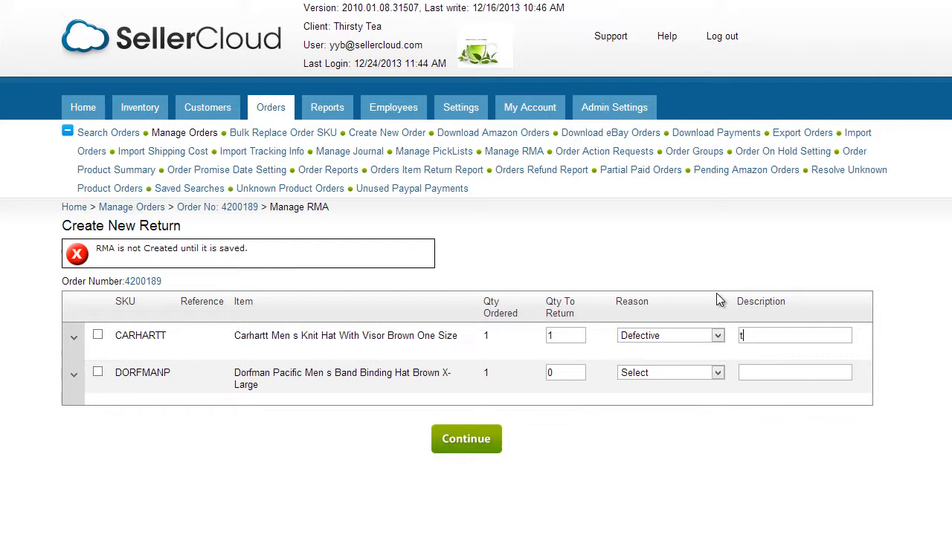
text(ear)
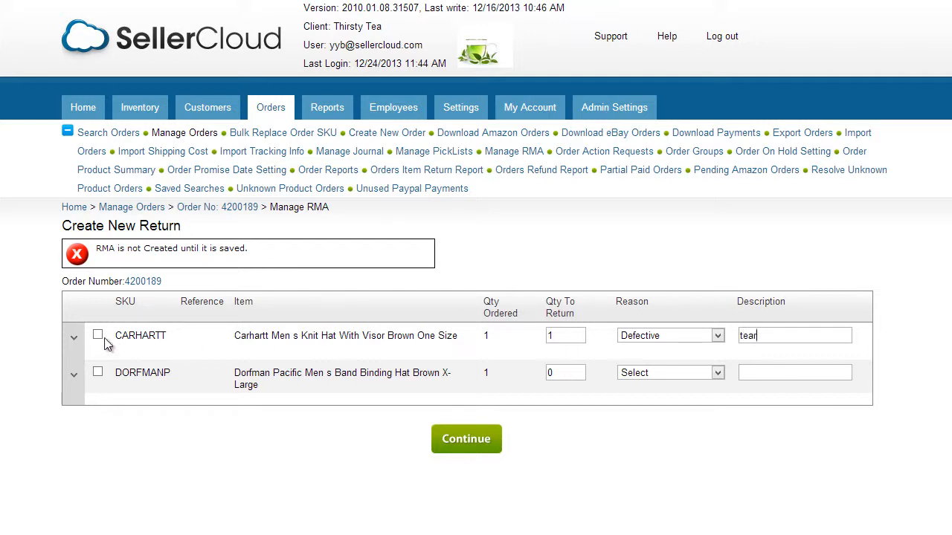
click(99, 334)
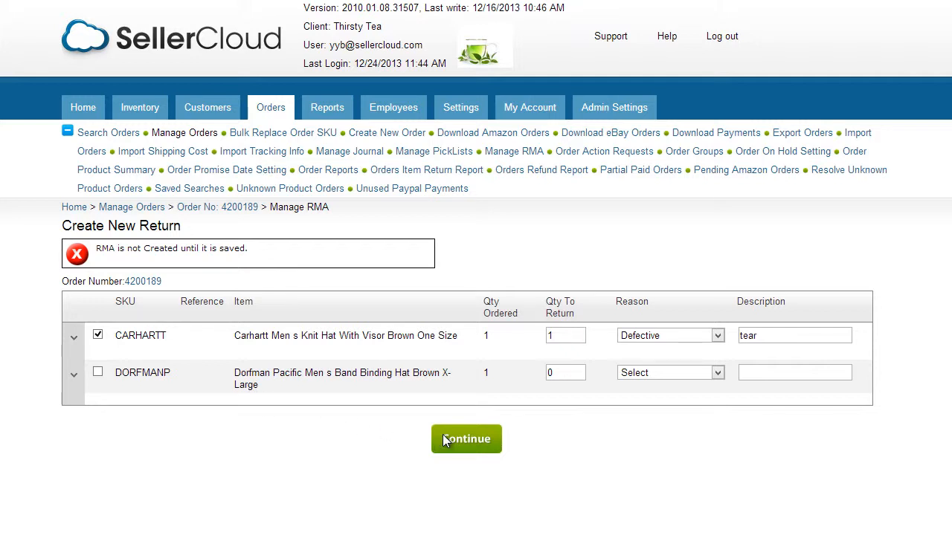
Step: Save the return as RMA 145 and bring up the Send Email page for the customer
click(467, 439)
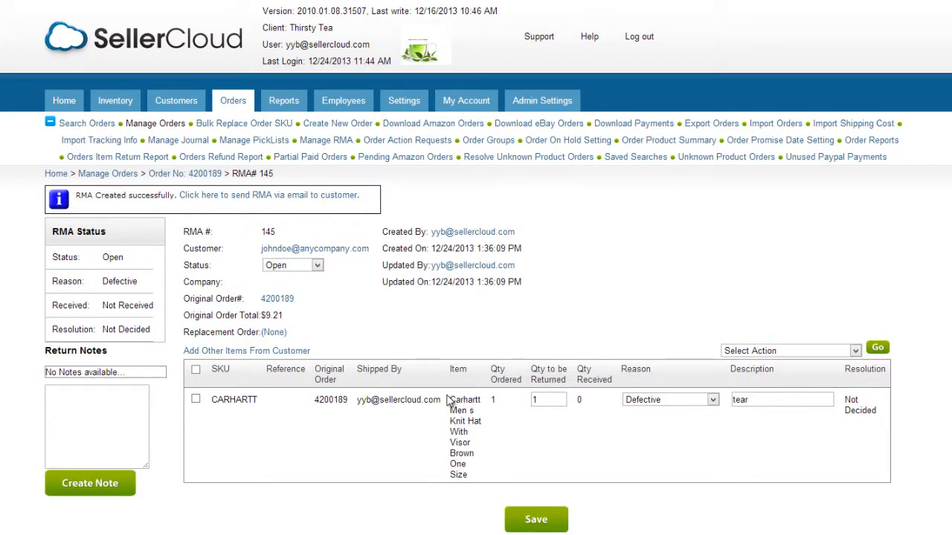
mouse_move(444, 392)
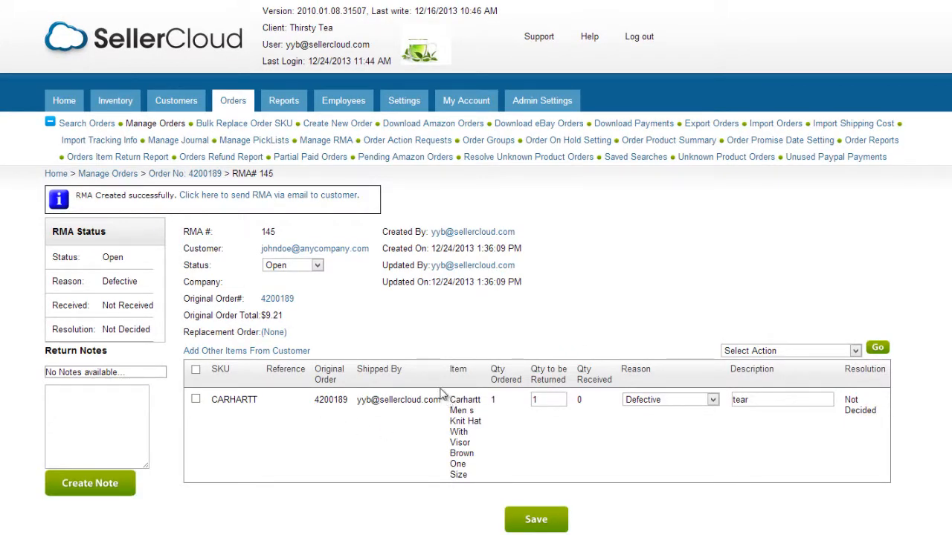
mouse_move(328, 201)
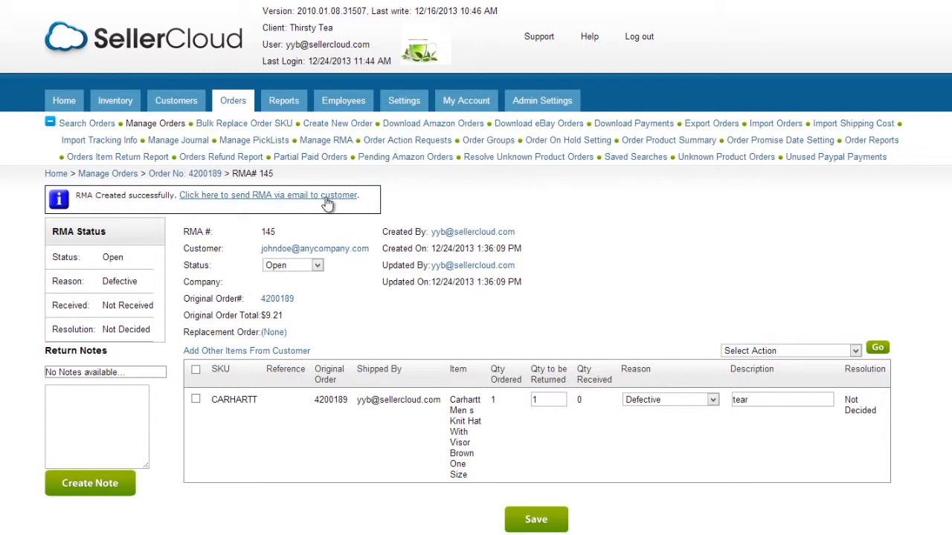
click(268, 195)
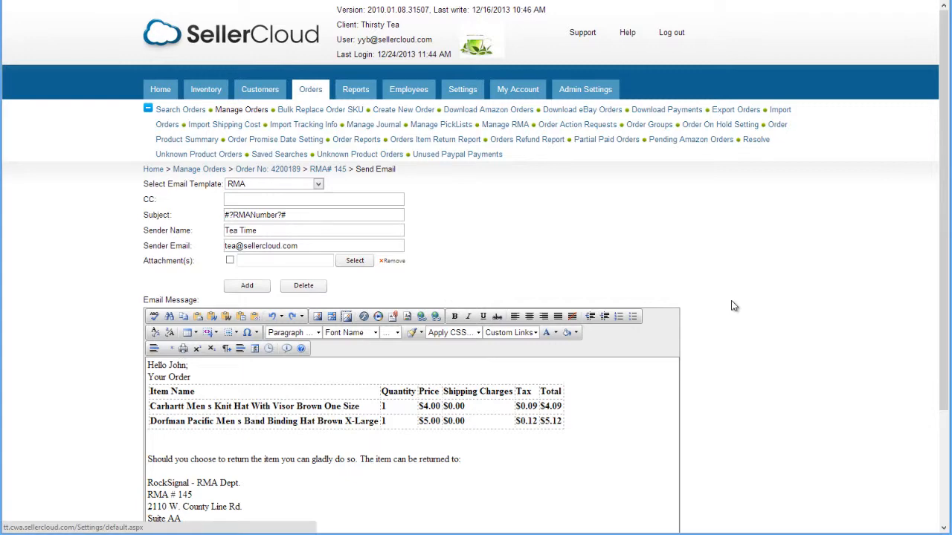
click(462, 89)
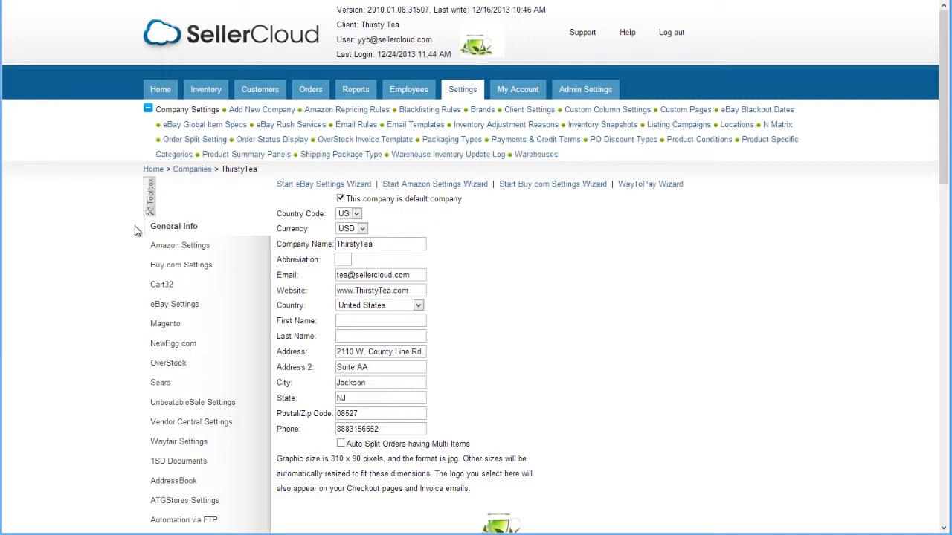
scroll(down, 3)
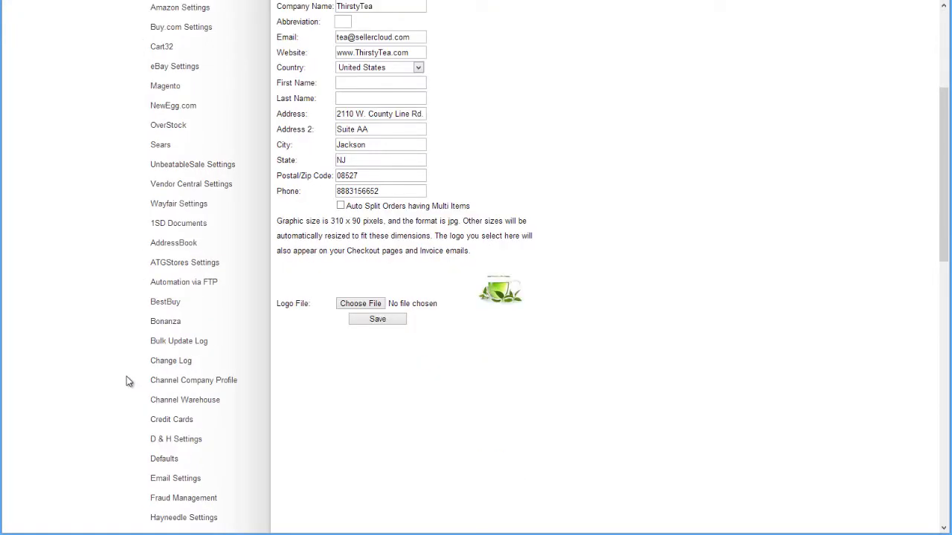
scroll(down, 3)
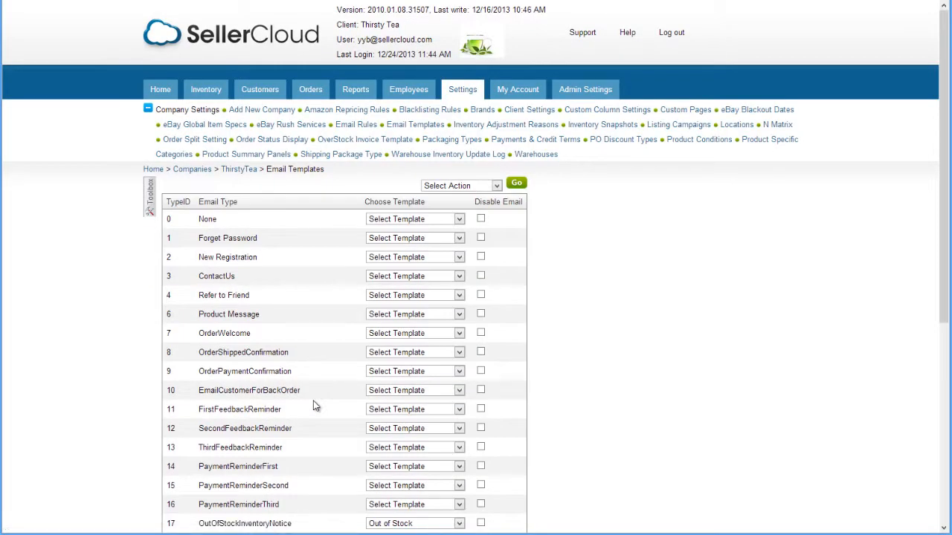
scroll(down, 3)
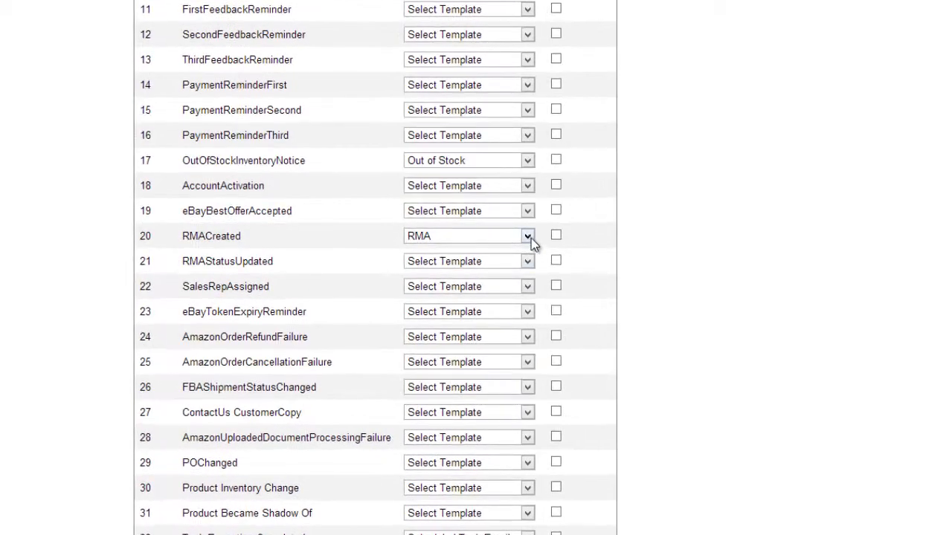
click(528, 235)
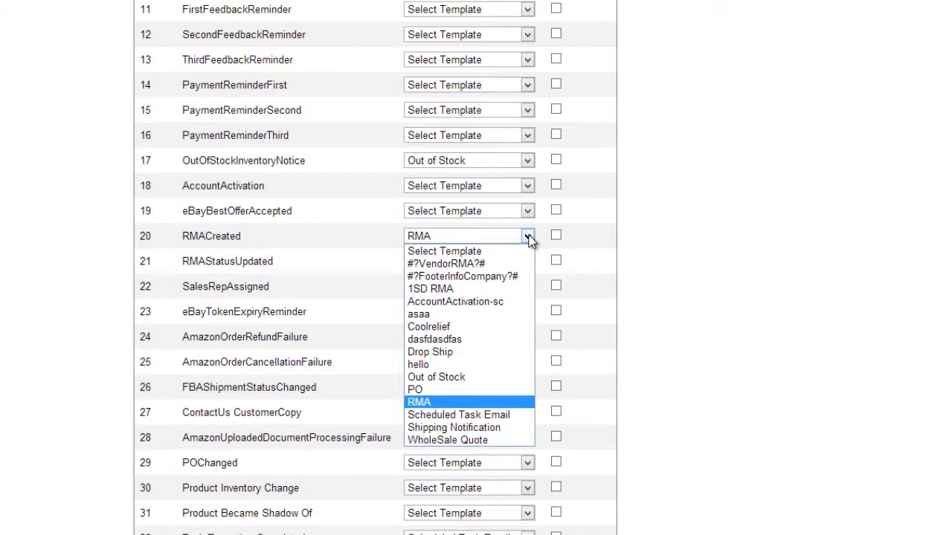
click(419, 402)
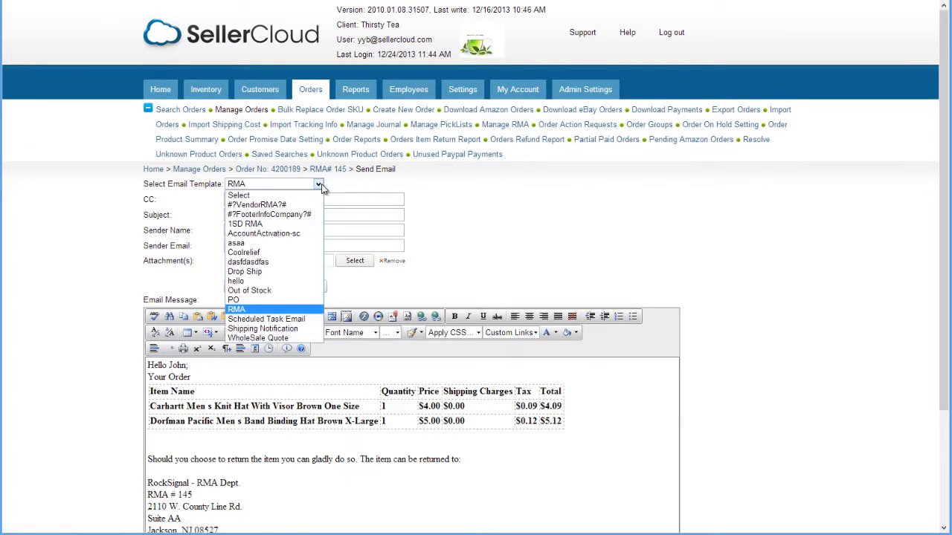
Step: Keep the RMA email template and add the line 'Thanks for ordering from us.' to the message
click(235, 308)
text(Thanks for ordering from)
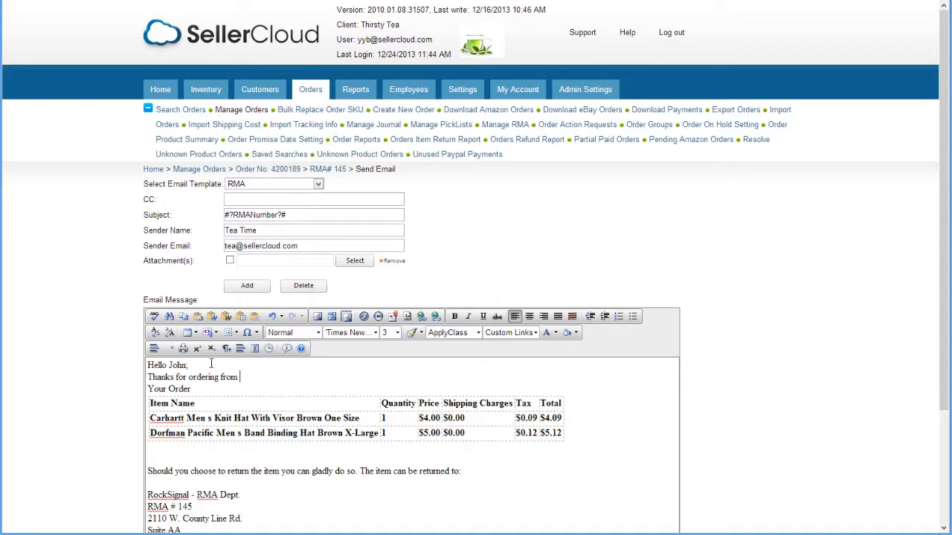
text(us.)
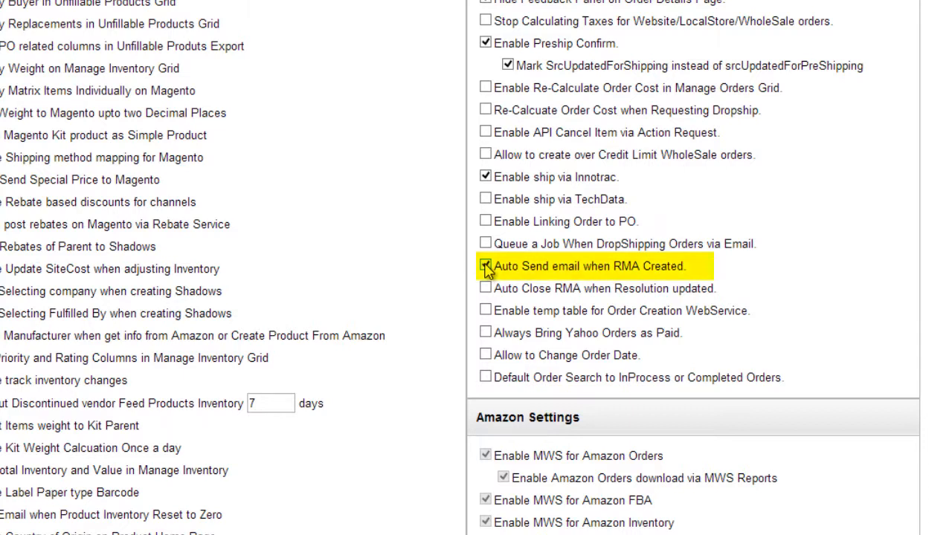
Step: Tick 'Auto Send email when RMA Created' in Client Settings
click(485, 266)
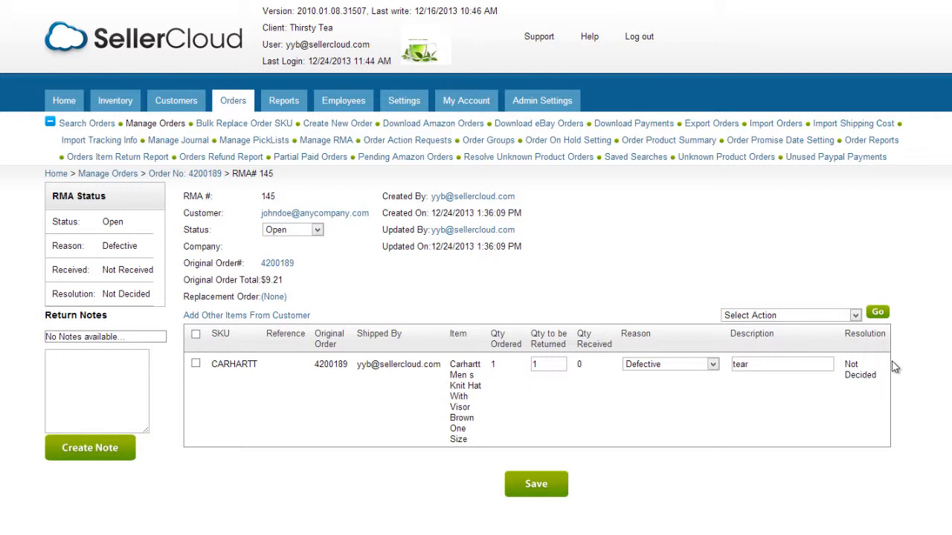
Step: Go to Manage Return Shipping Labels for RMA 145
click(788, 315)
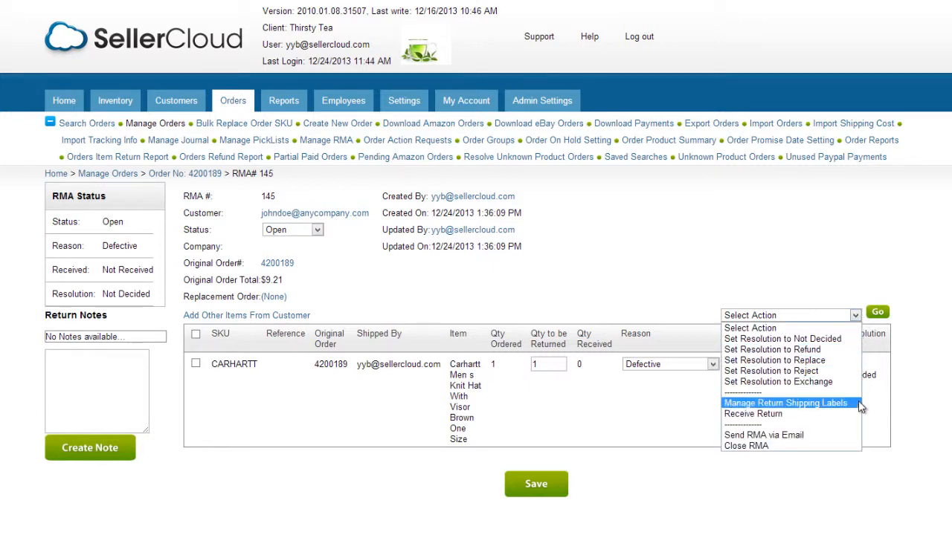
click(786, 401)
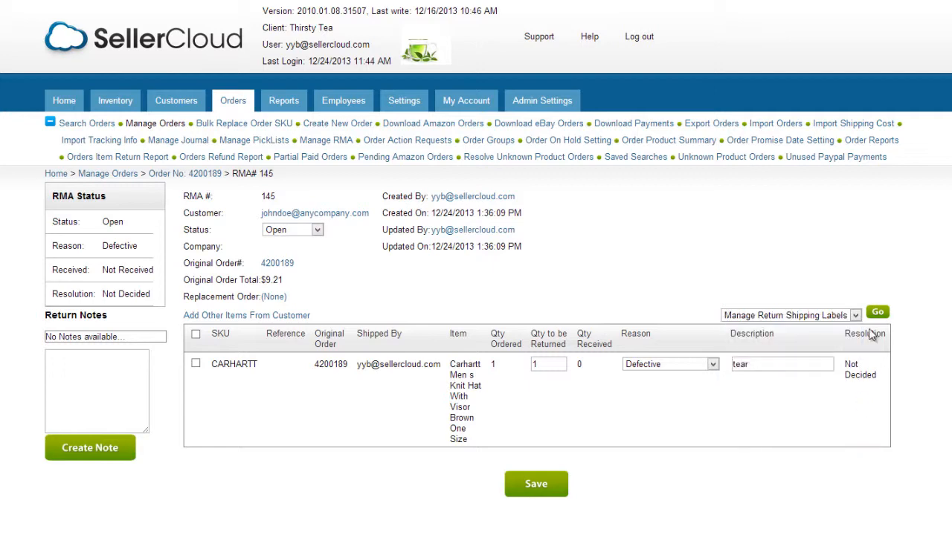
click(878, 312)
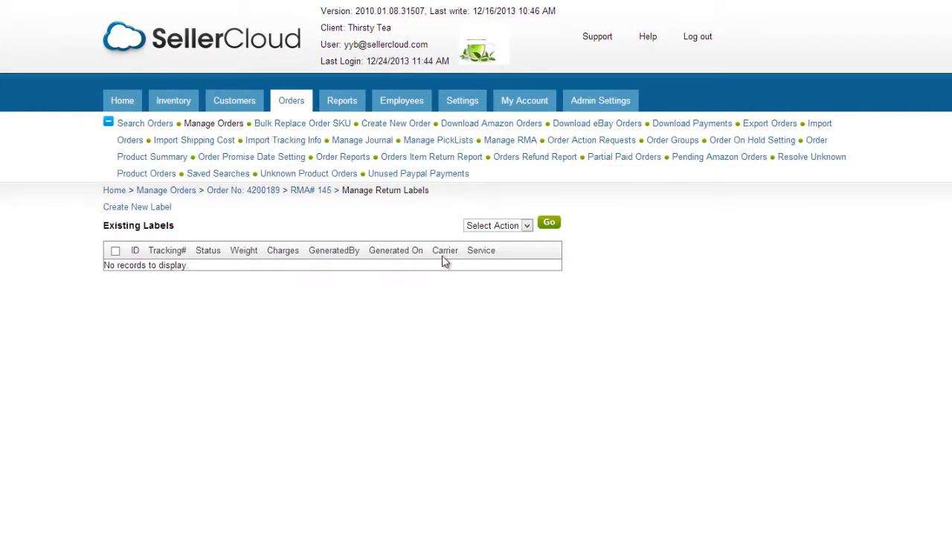
Step: Begin a new return label with USPS as the shipping carrier
click(137, 207)
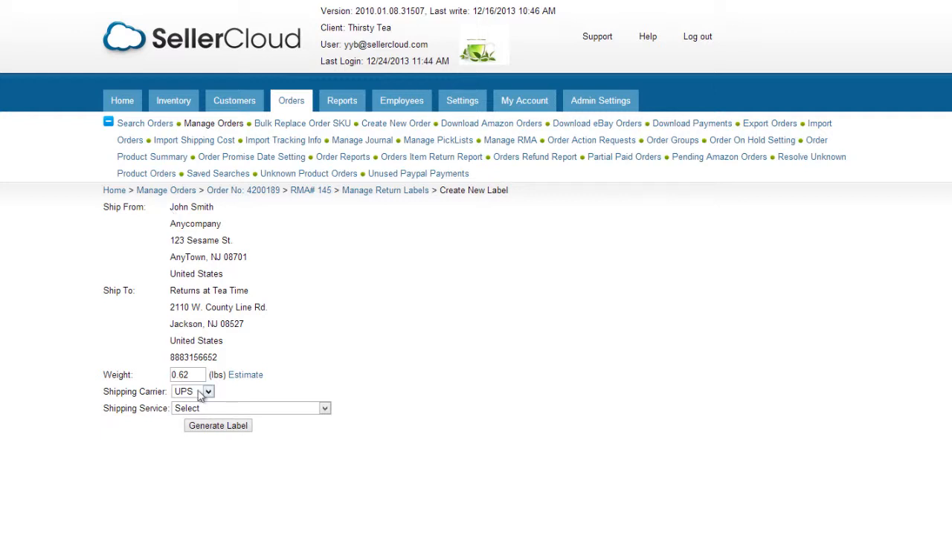
click(192, 393)
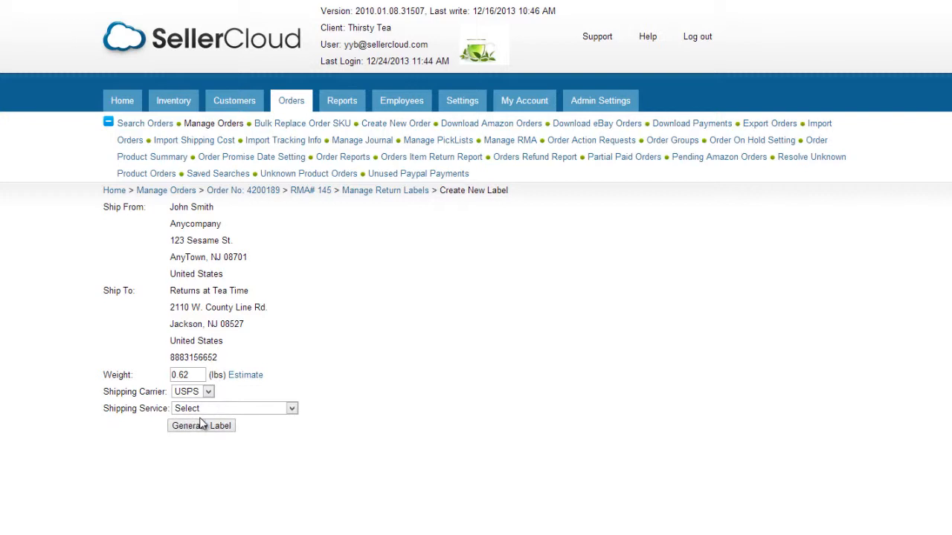
click(235, 407)
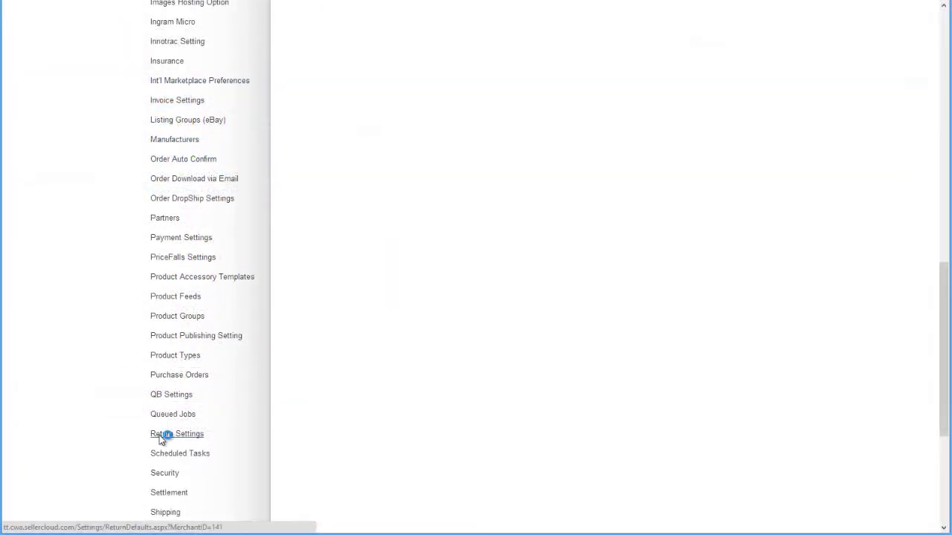
Step: Set the service to USPS Priority and generate the return label with its tracking number
click(176, 434)
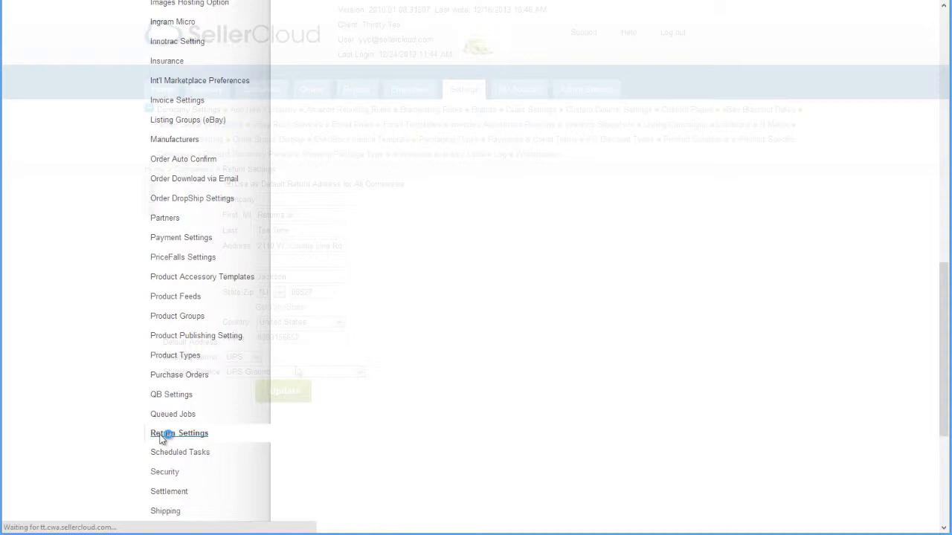
click(179, 433)
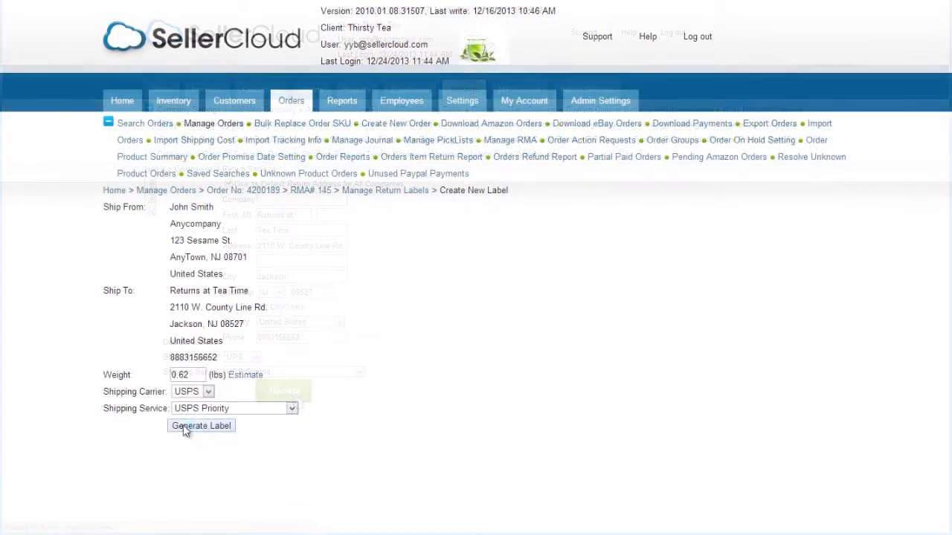
click(201, 426)
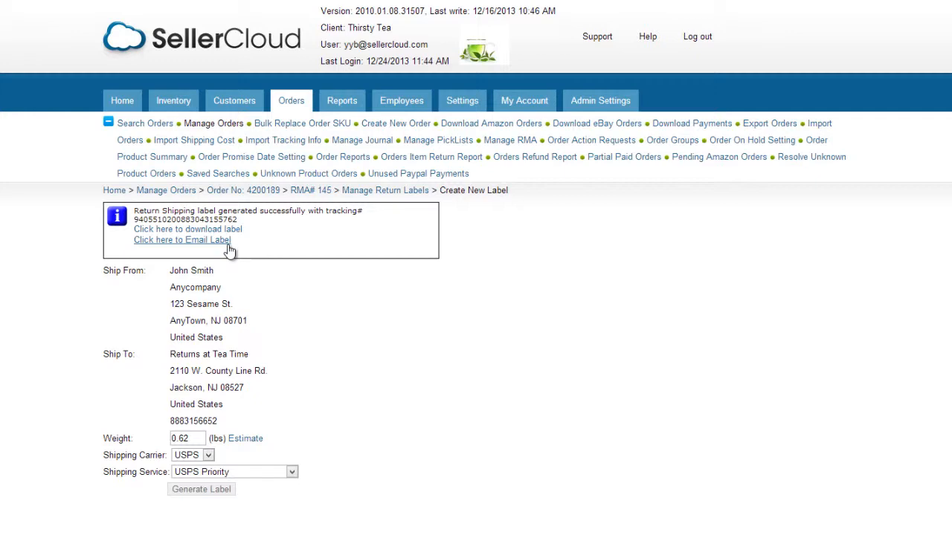
Step: Bring up the label email with its attachment, then return to RMA 145 showing the tracking note
click(181, 239)
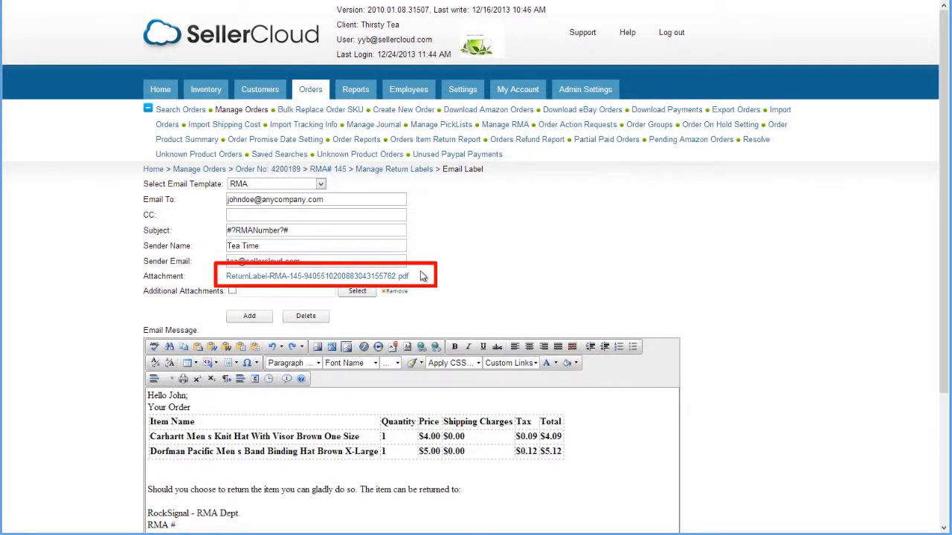
scroll(down, 3)
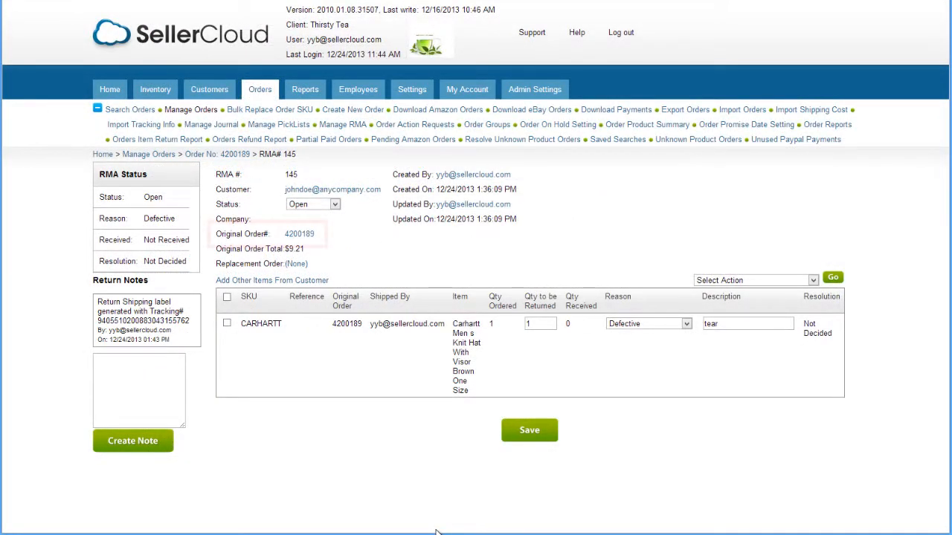
click(299, 233)
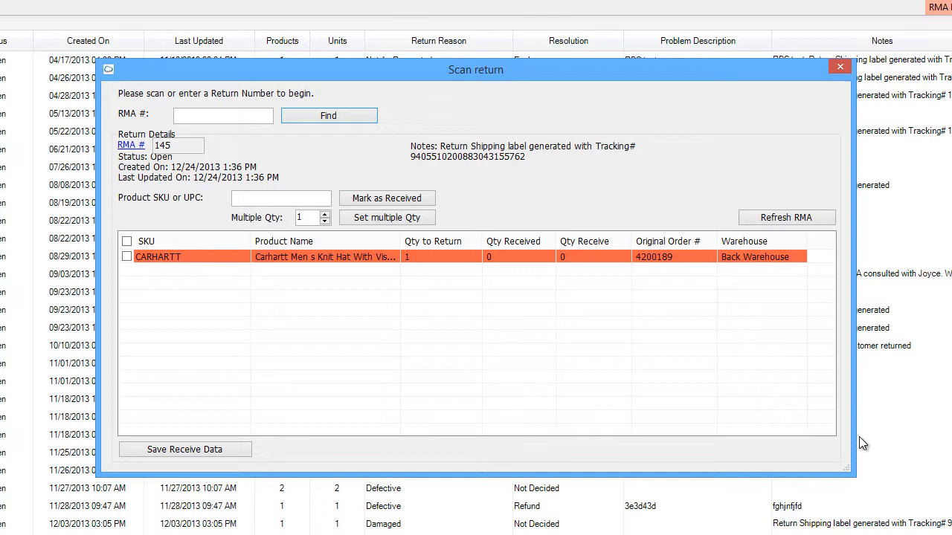
Step: Scan SKU CARHARTT, mark it received into Back Warehouse, save, and confirm all RMA 145 items received
text(CARHARTT)
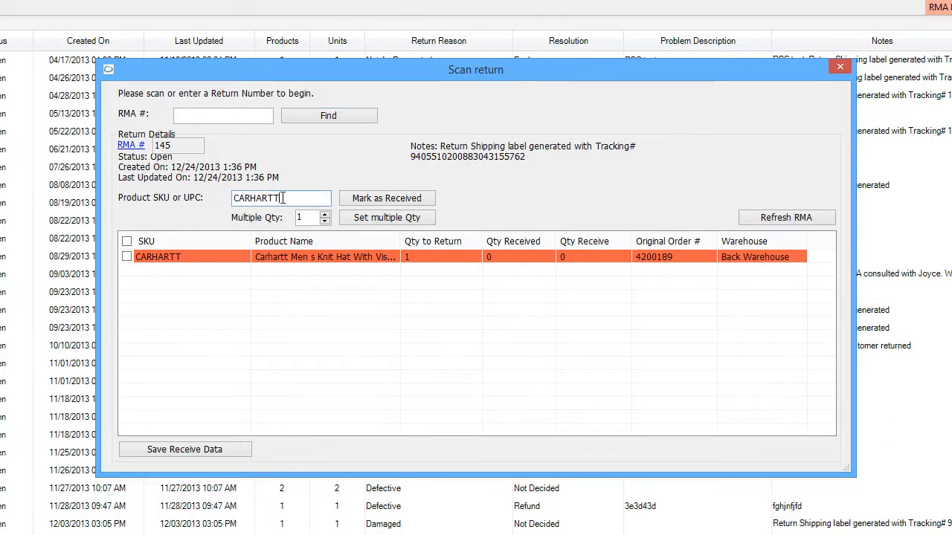
click(387, 198)
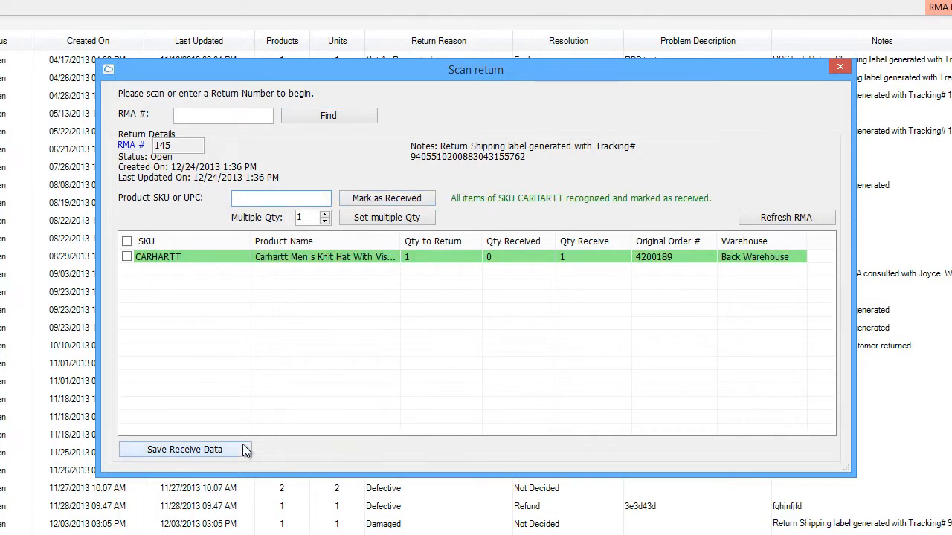
click(185, 449)
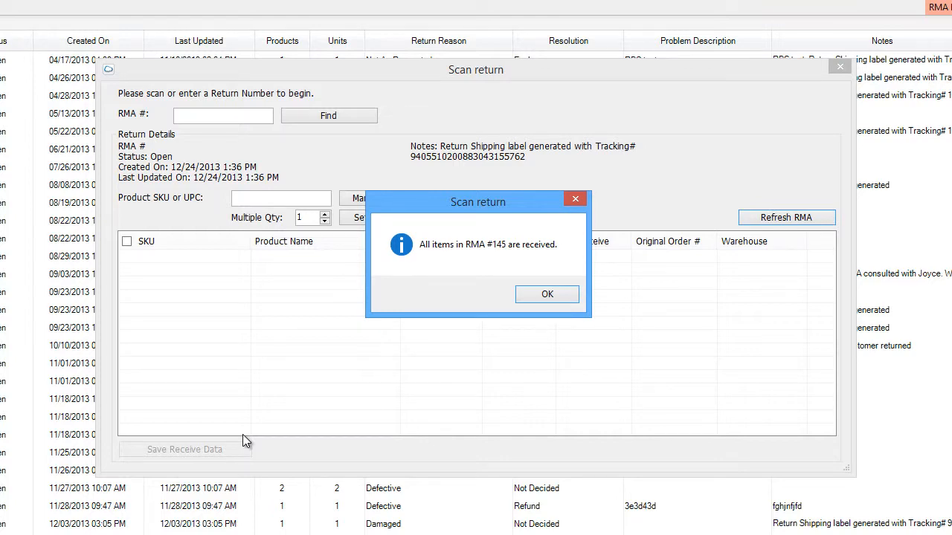
click(547, 294)
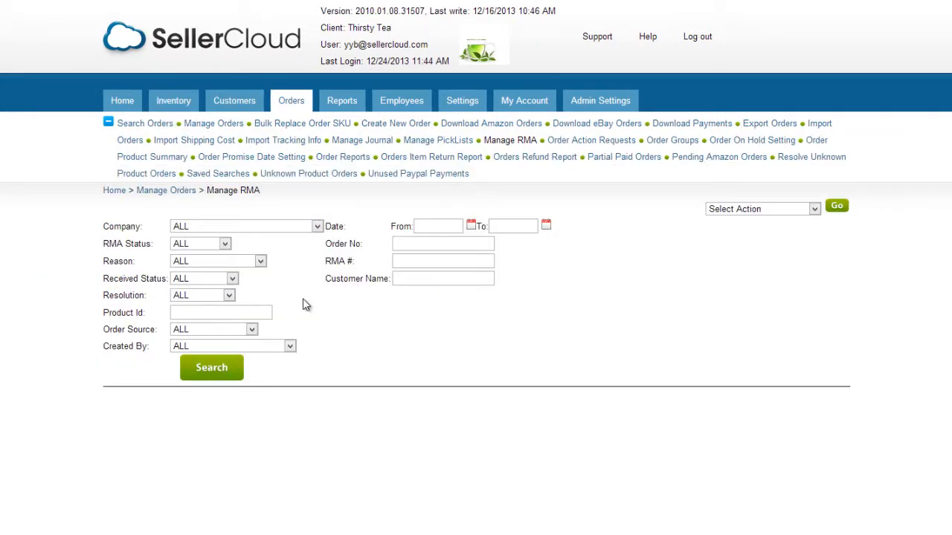
Step: On Manage RMA, filter returns to Open and Received status
click(232, 278)
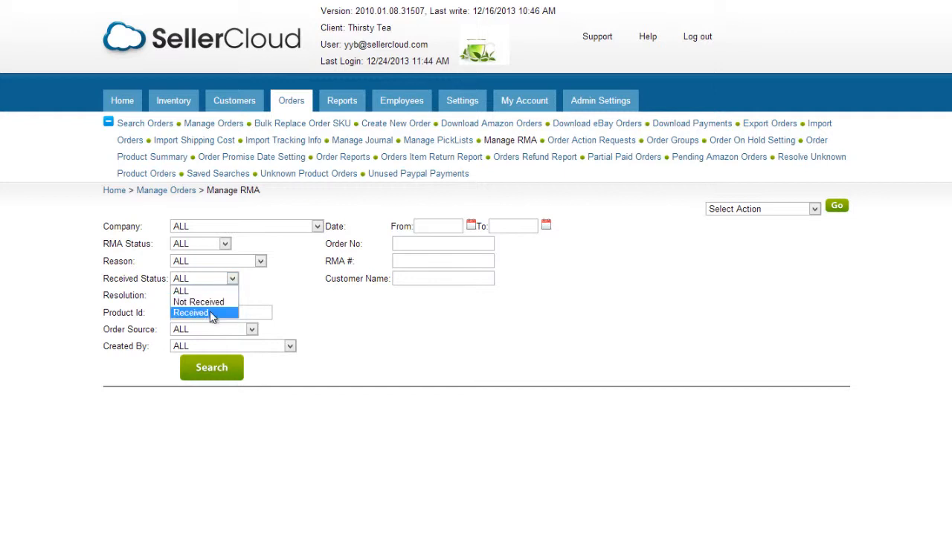
click(190, 313)
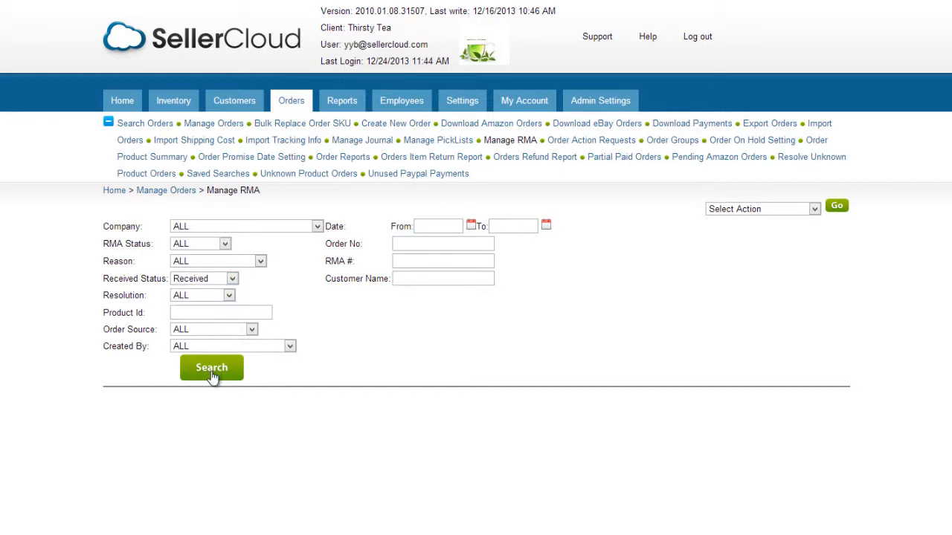
click(214, 123)
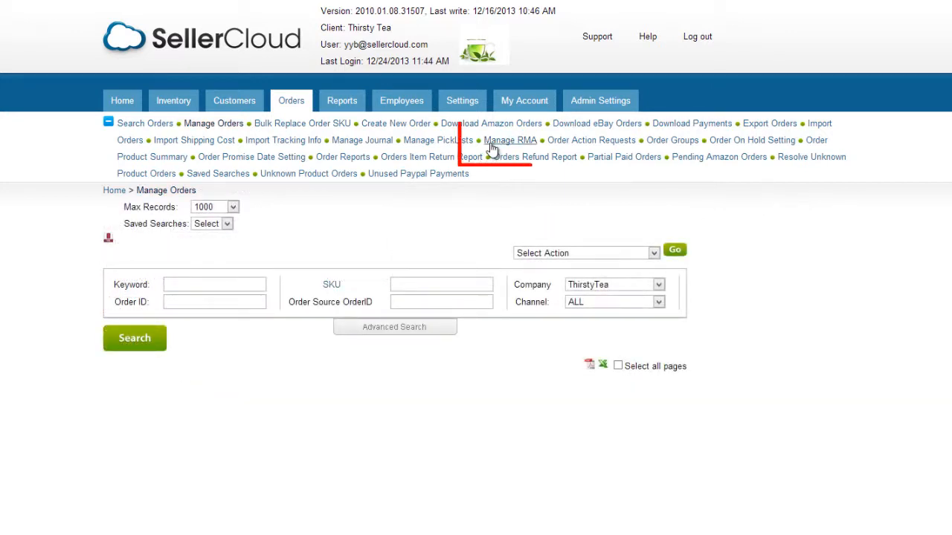
click(510, 140)
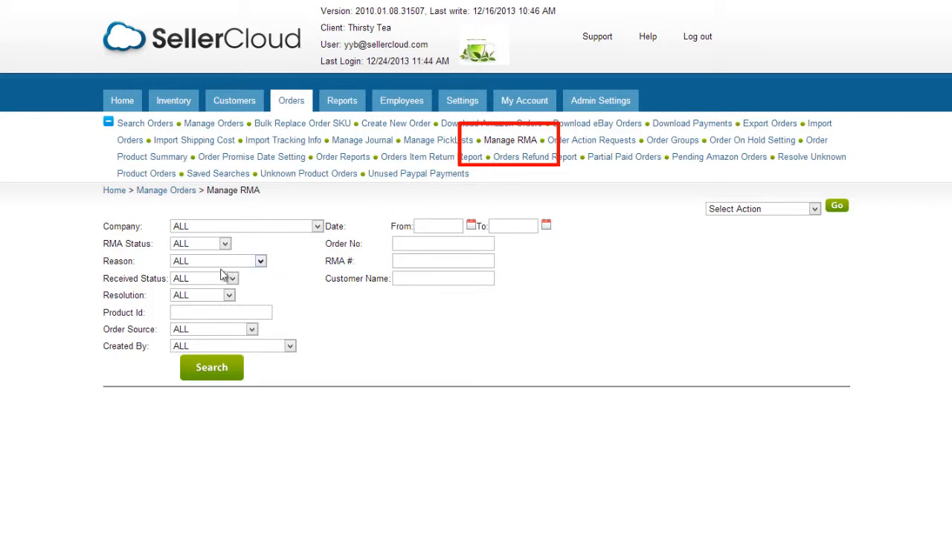
click(204, 278)
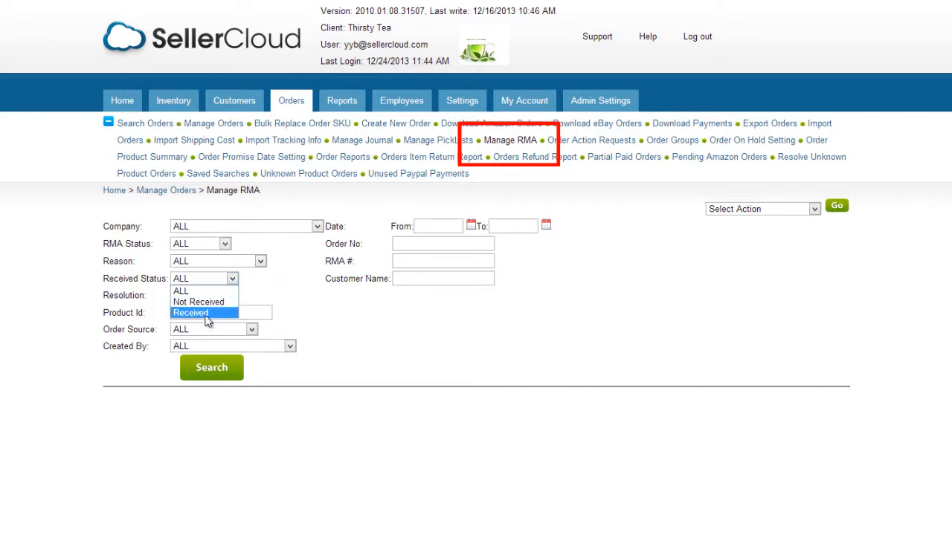
click(190, 312)
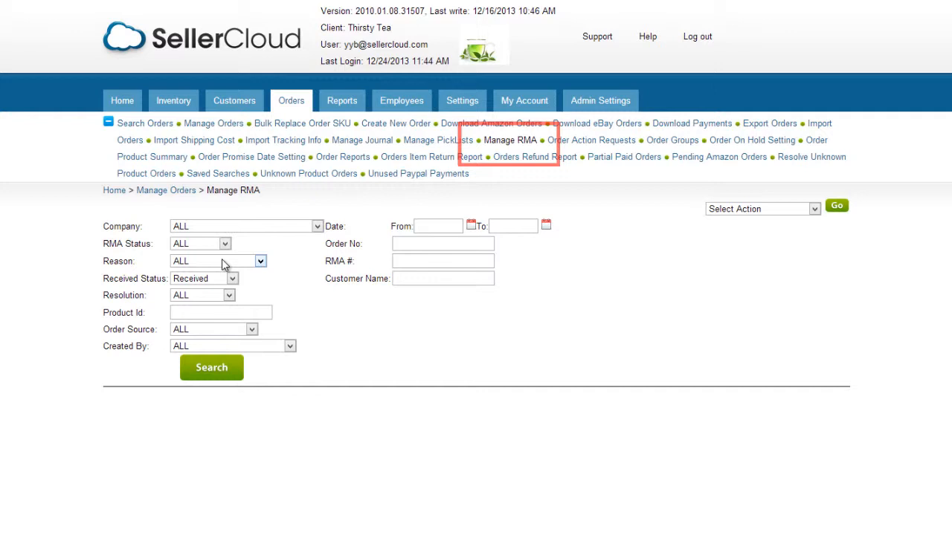
click(201, 244)
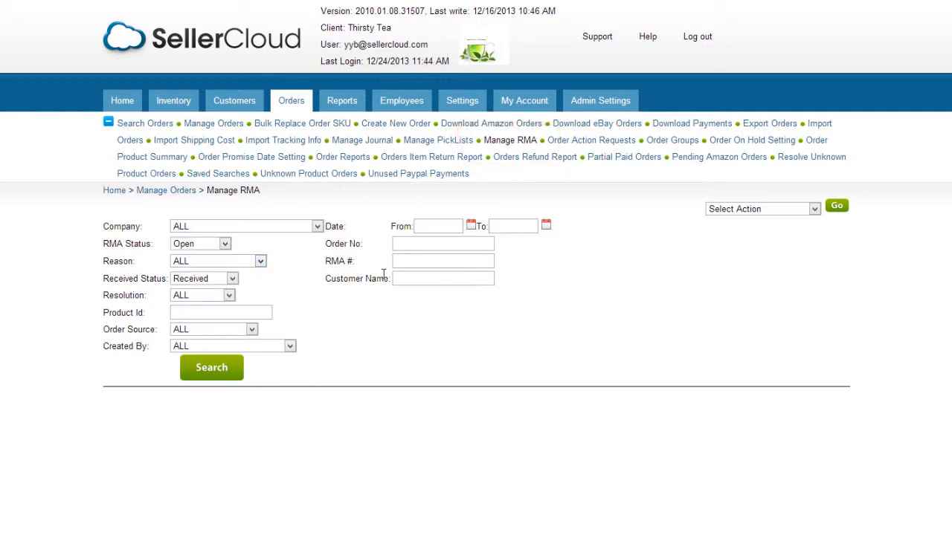
Step: Search for RMA 145 and open its detail page
text(145)
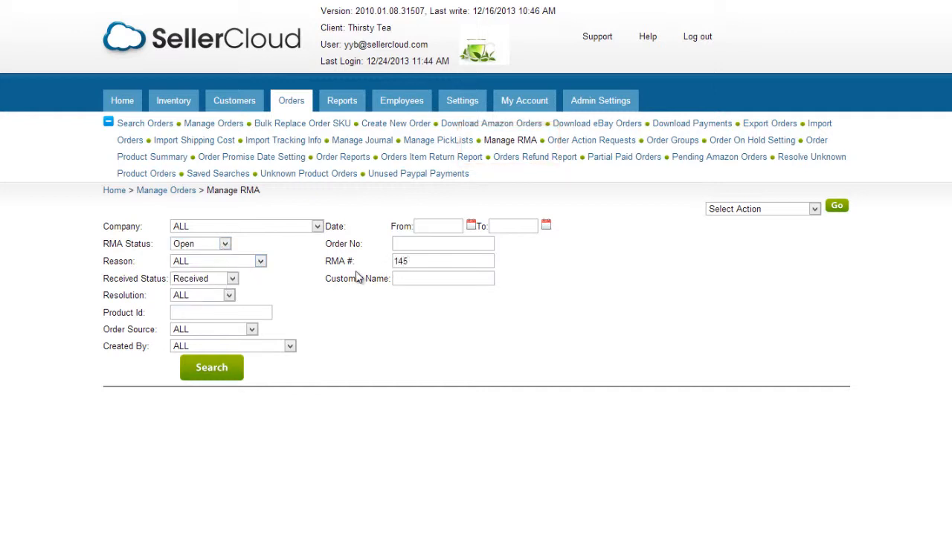
click(212, 367)
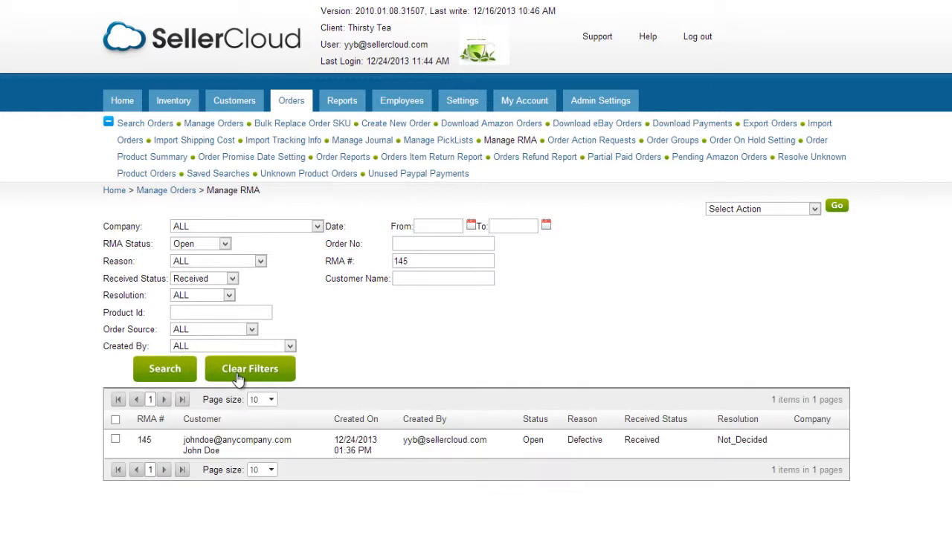
click(143, 440)
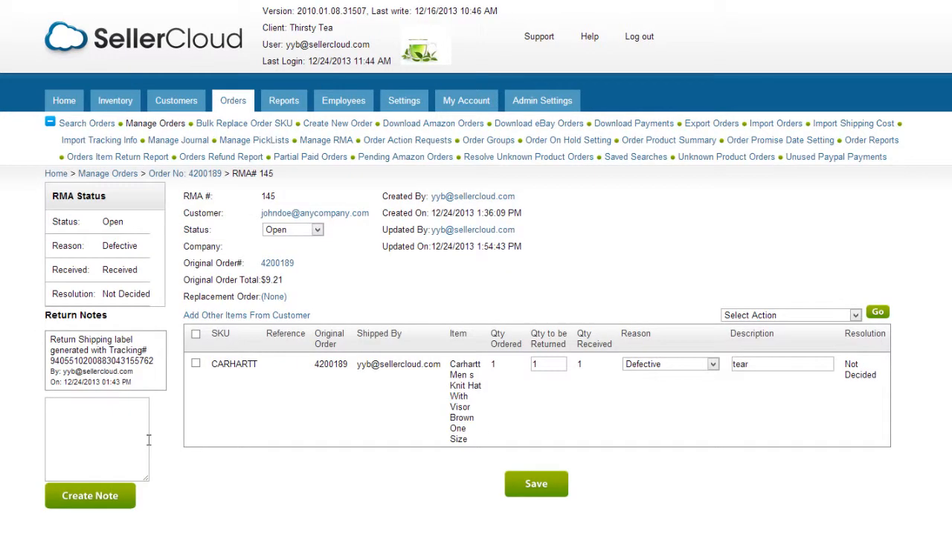
Step: Select the CARHARTT item and apply Set Resolution to Replace, reaching the Return Resolution page
click(196, 363)
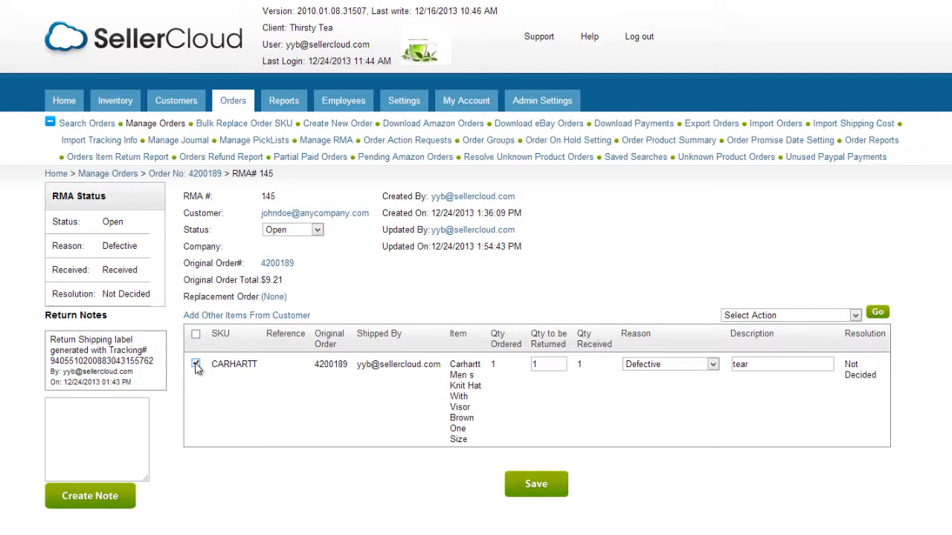
click(790, 316)
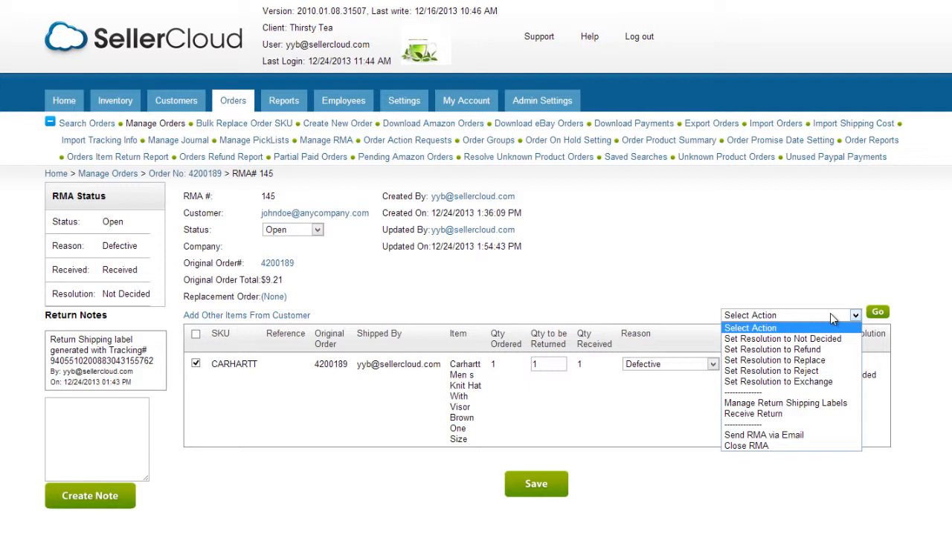
mouse_move(774, 360)
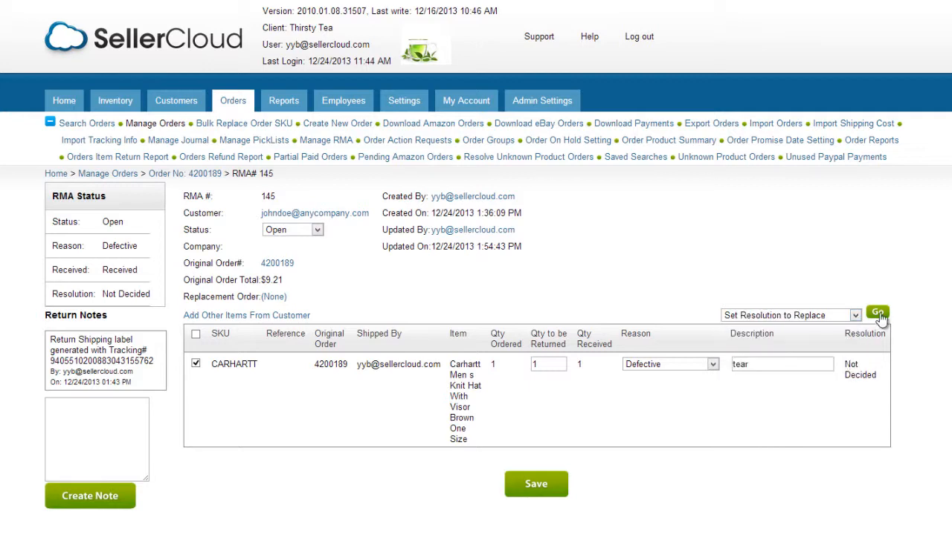
click(877, 313)
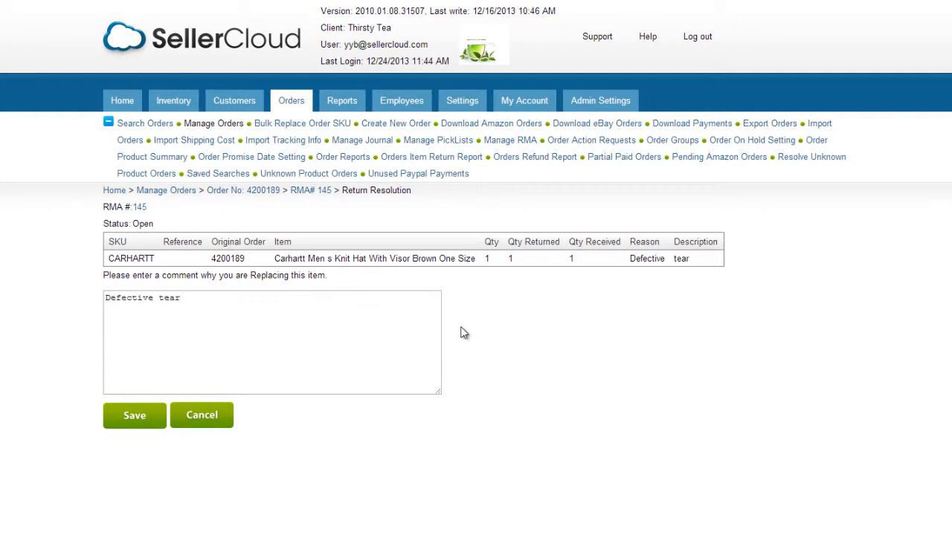
Step: Save the replacement resolution and review the created replacement order 4200525
click(134, 415)
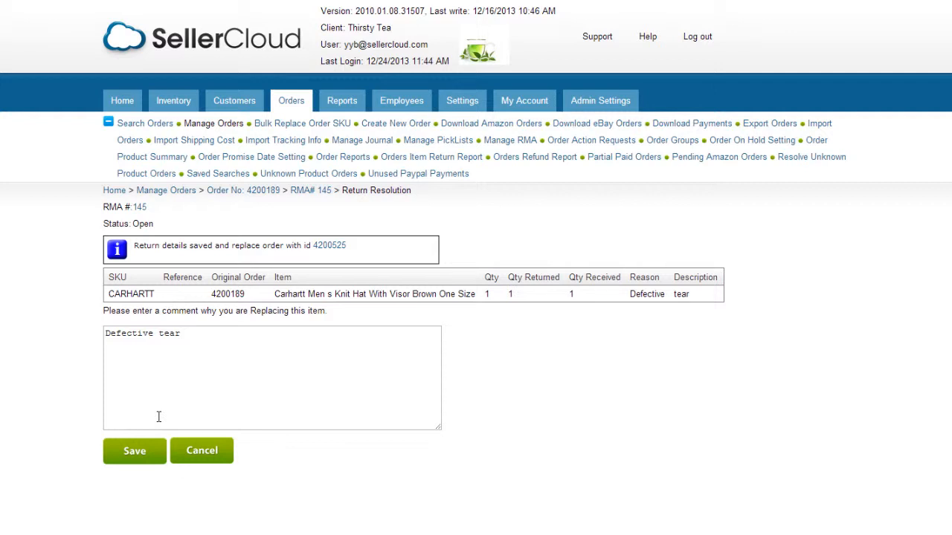
mouse_move(158, 414)
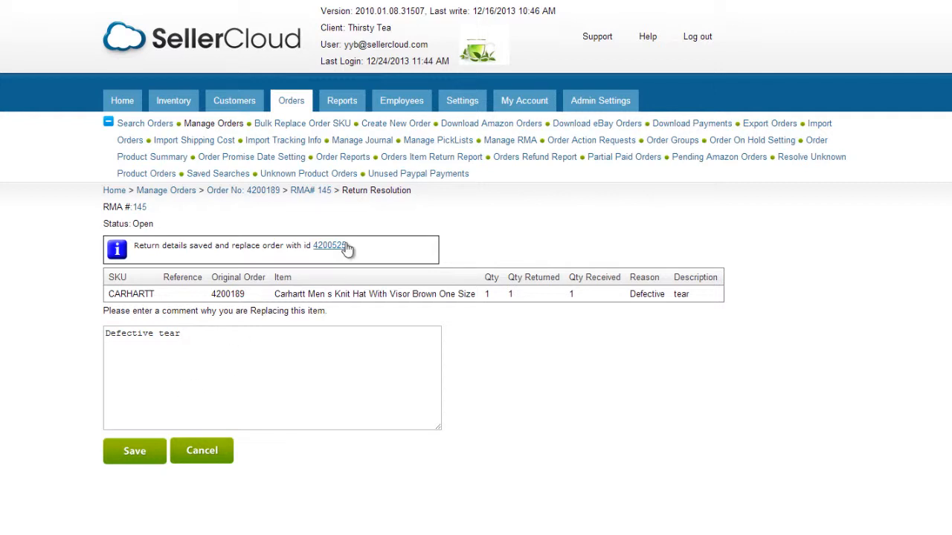
click(330, 245)
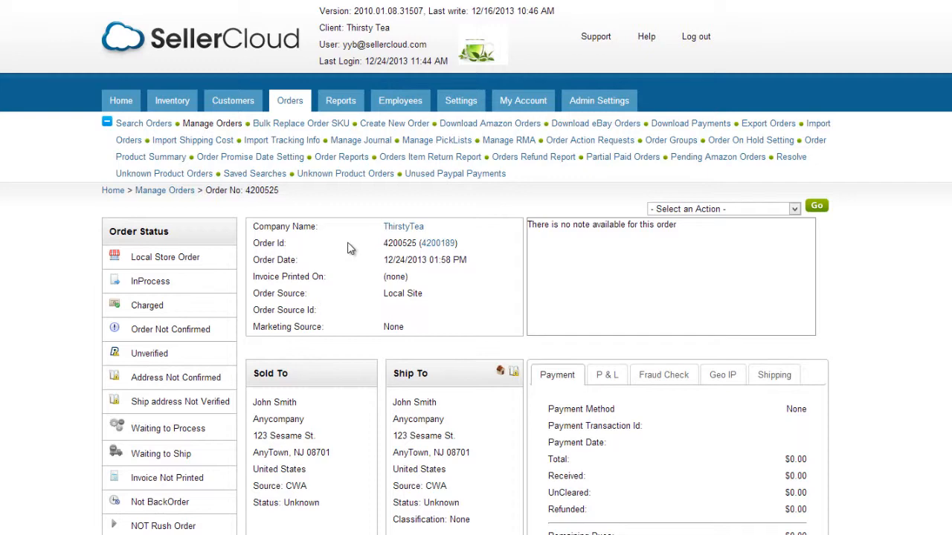
scroll(down, 3)
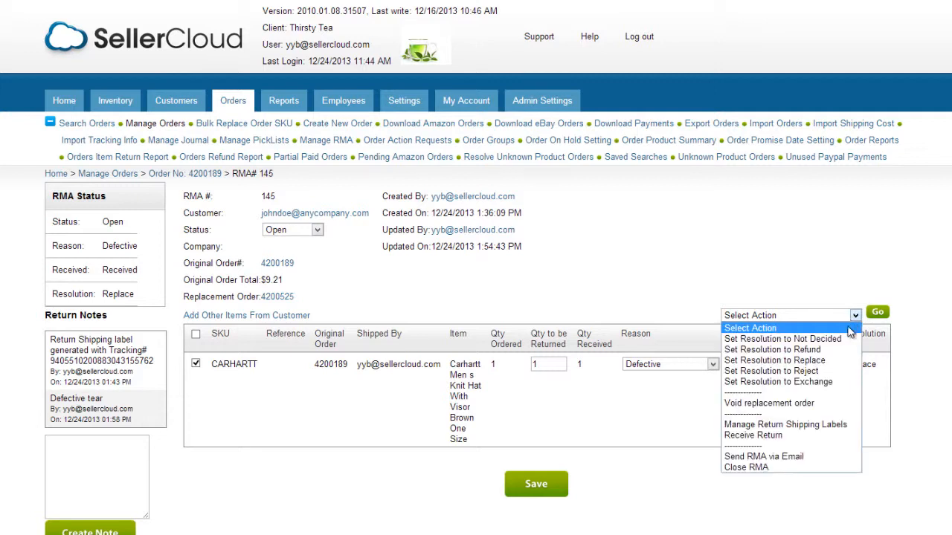
click(771, 350)
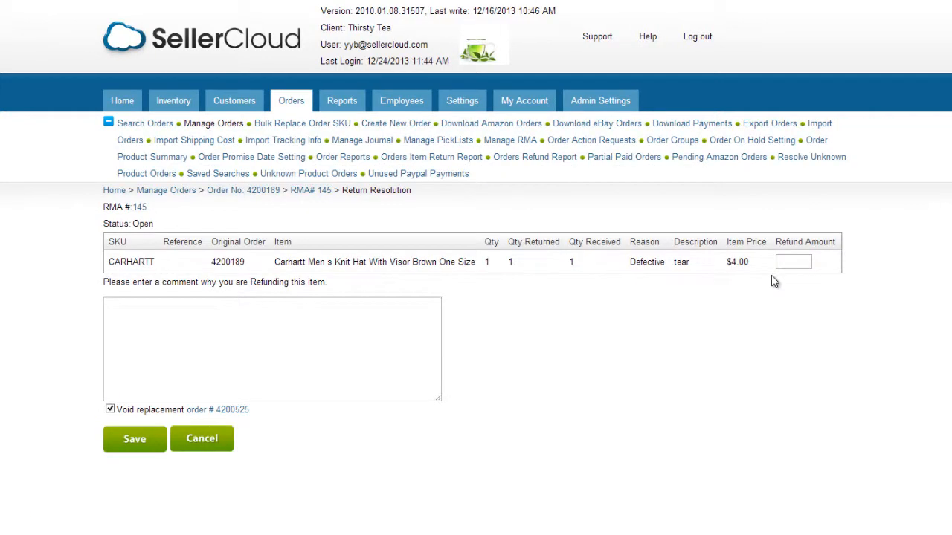
text(4.00)
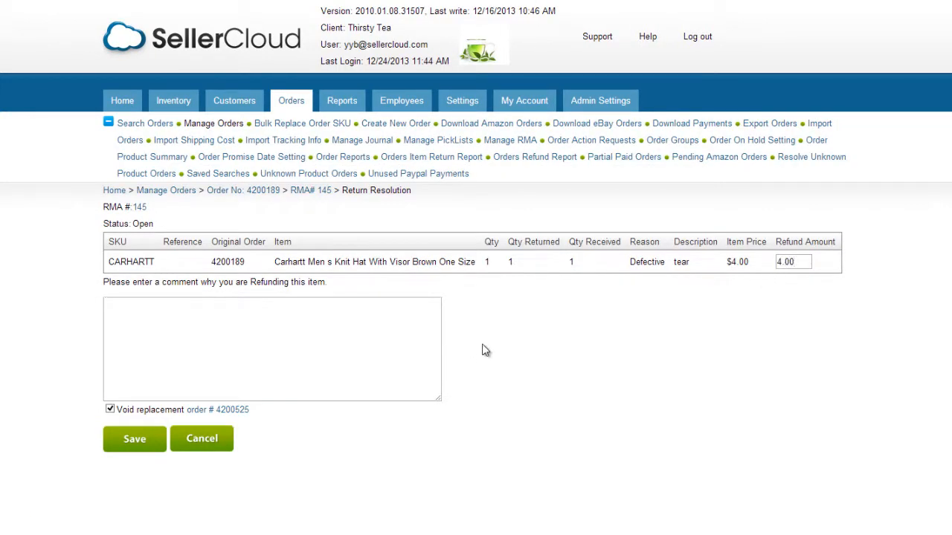
text(item torn customer request refund.)
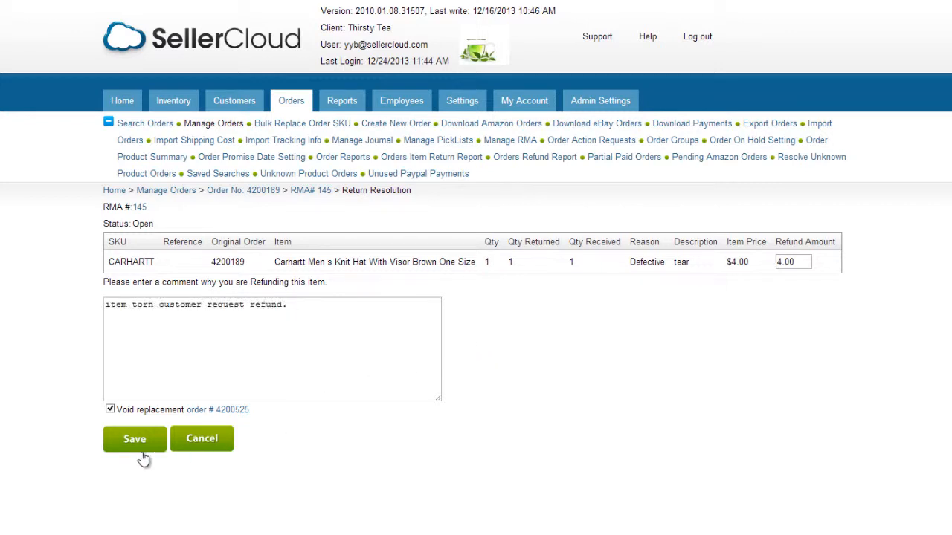
click(134, 438)
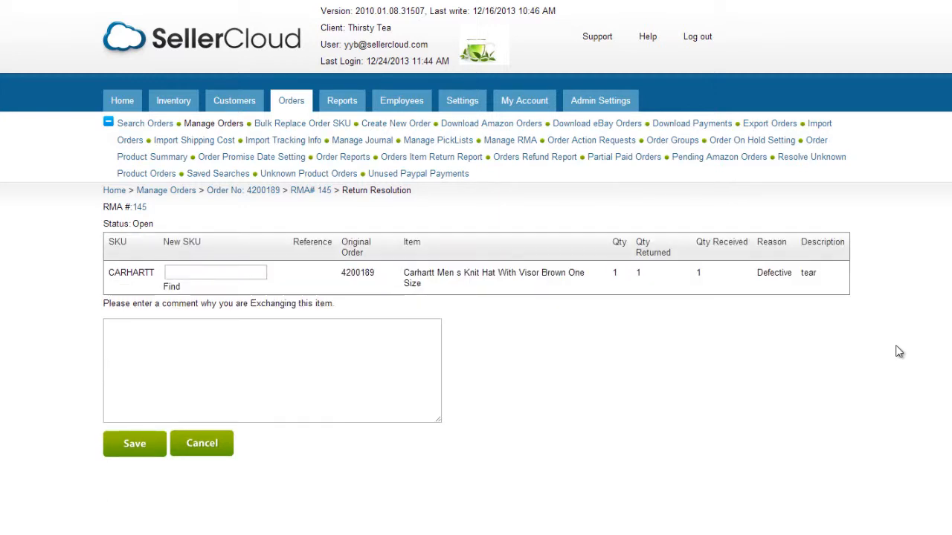
Step: Exchange for SKU SLOUCHBE, creating replacement order 4200526
text(SLOUCHBE)
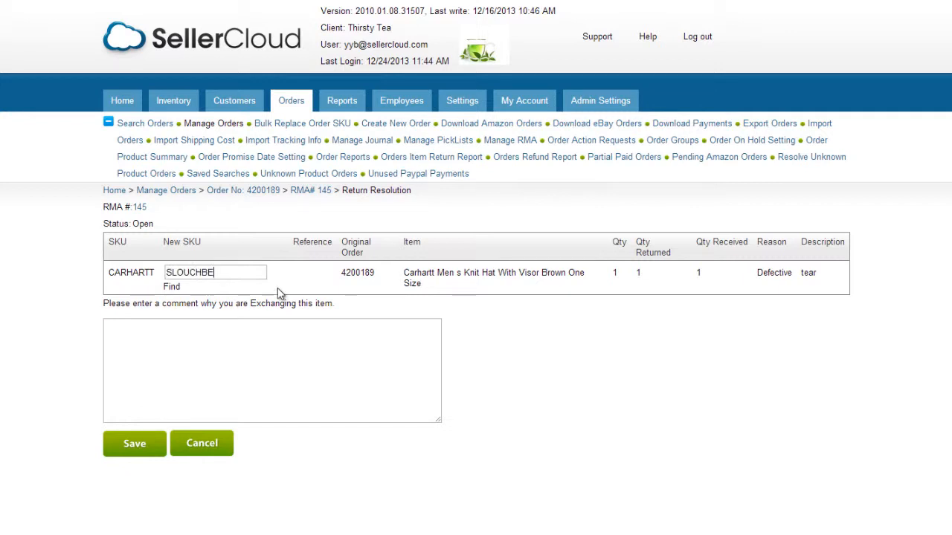
click(134, 443)
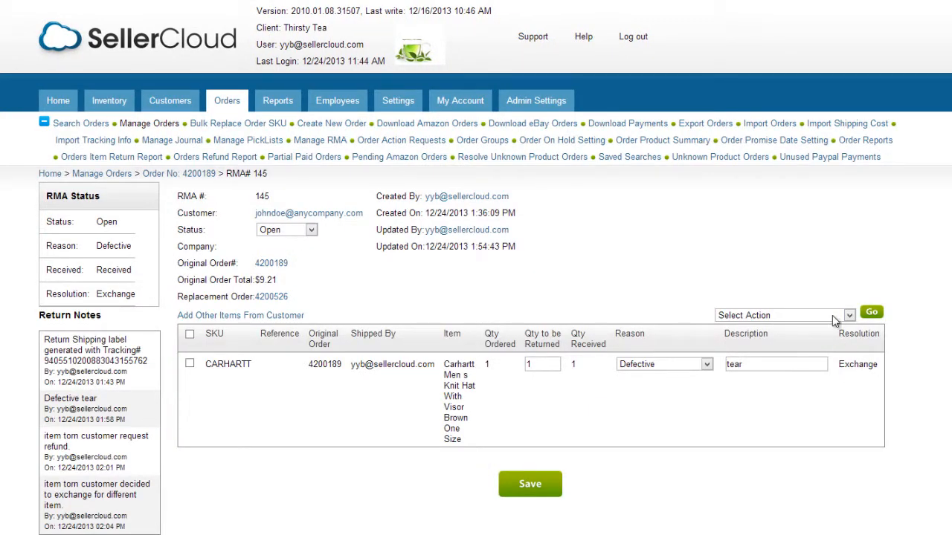
Step: Receive the returned item into Back Warehouse via Action > Receive Return
click(781, 315)
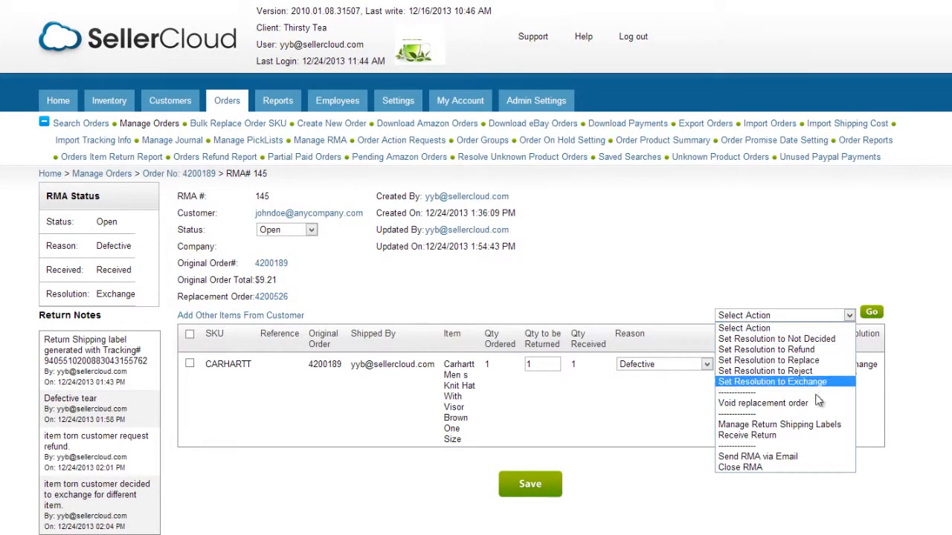
click(746, 435)
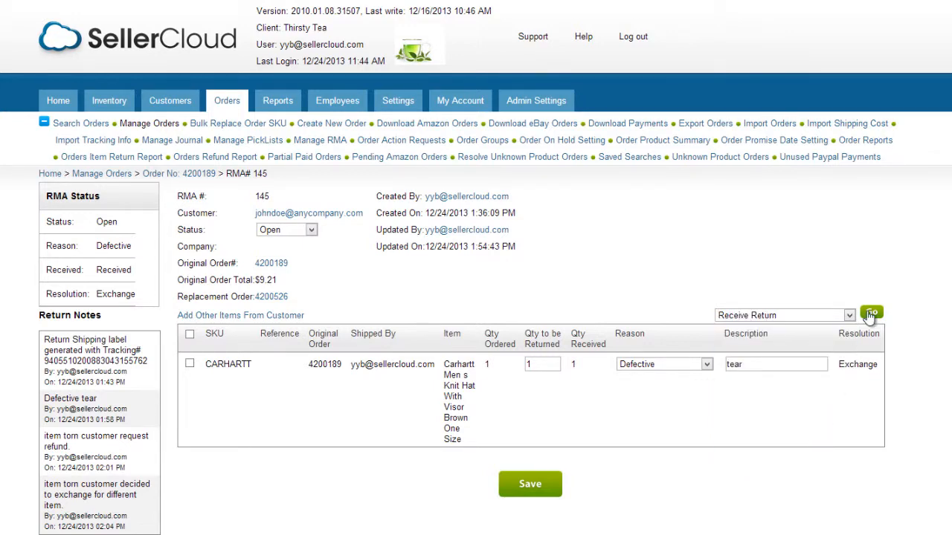
click(871, 315)
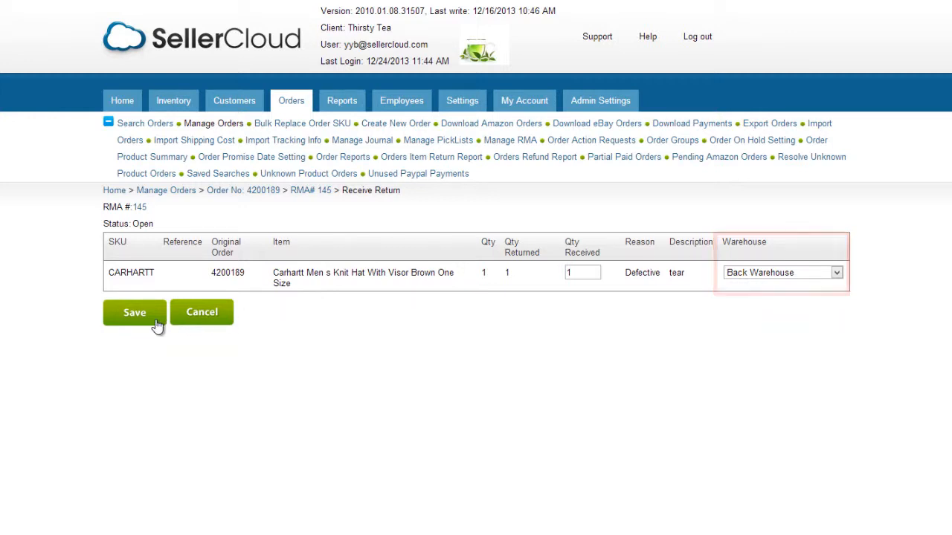
click(133, 313)
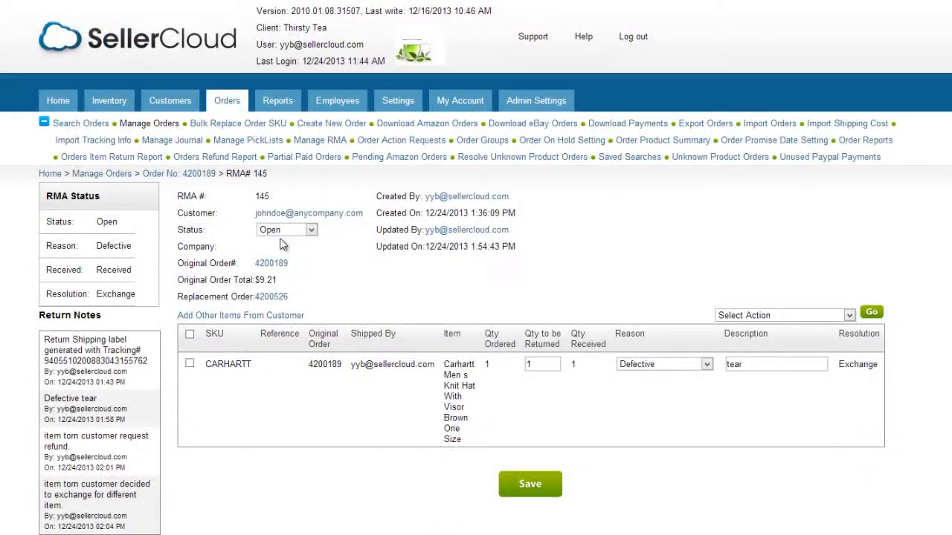
Step: Set RMA 145's status to Closed and enable Auto Close RMA when Resolution updated
click(285, 229)
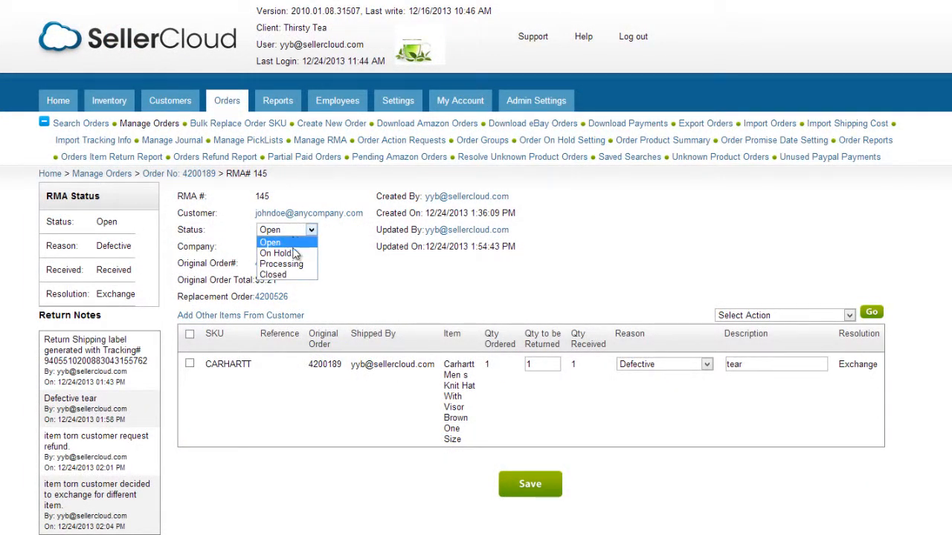
click(273, 274)
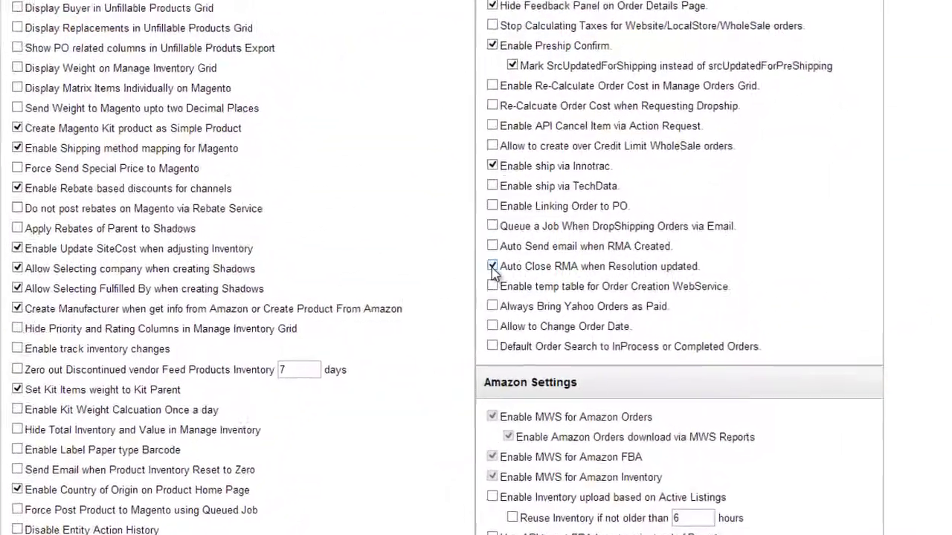
click(493, 266)
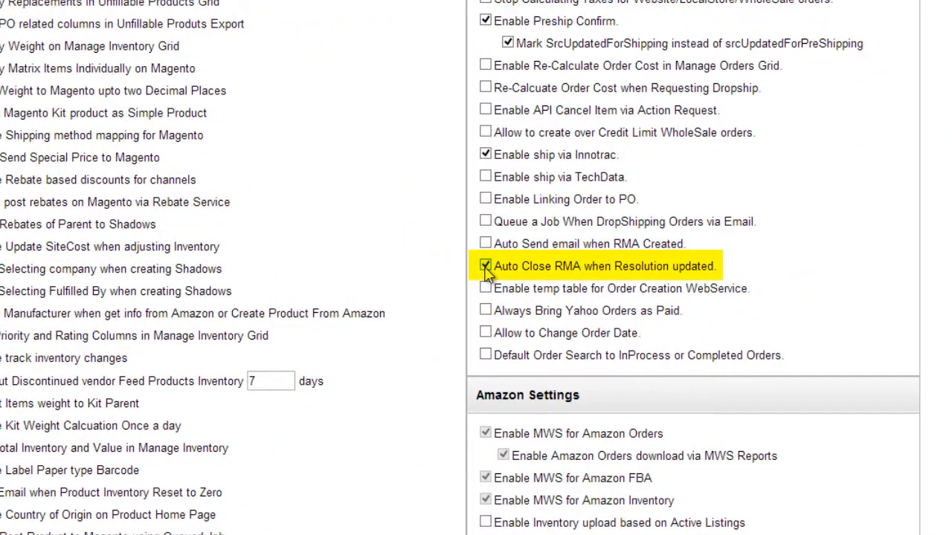